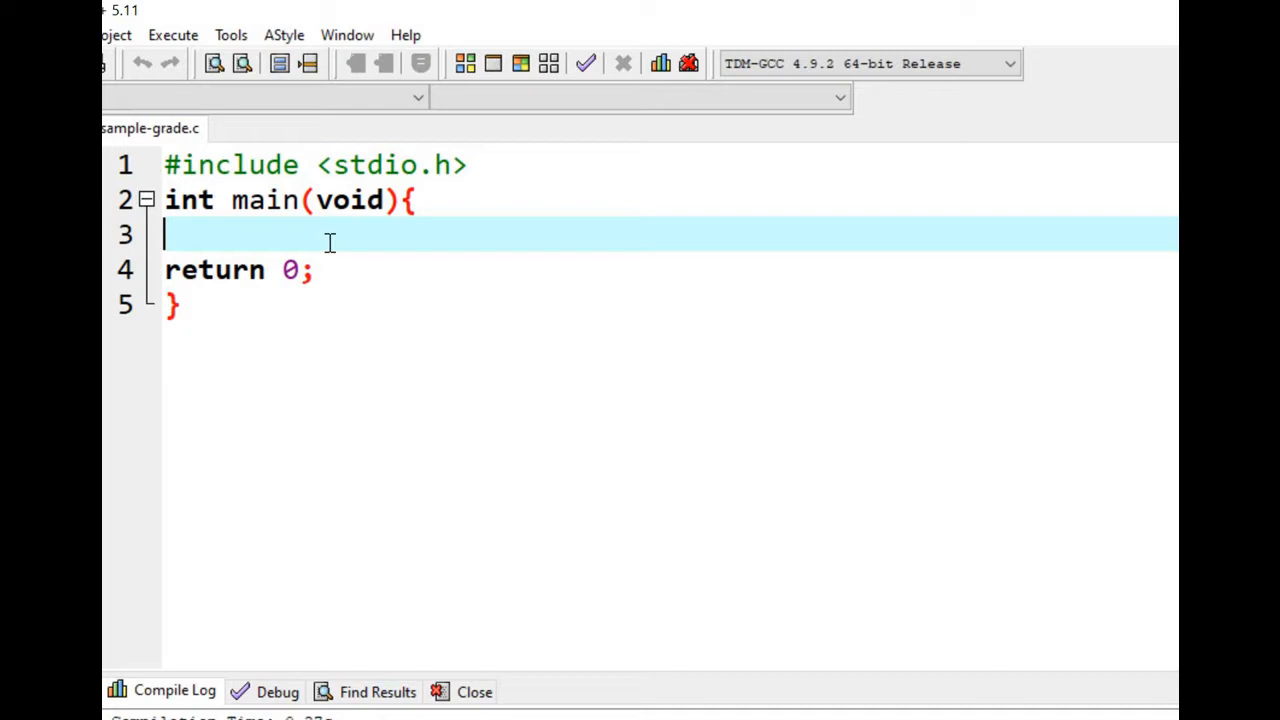
- Declare int num and add printf("Enter your mark") inside main
{"action": "type", "text": "I"}
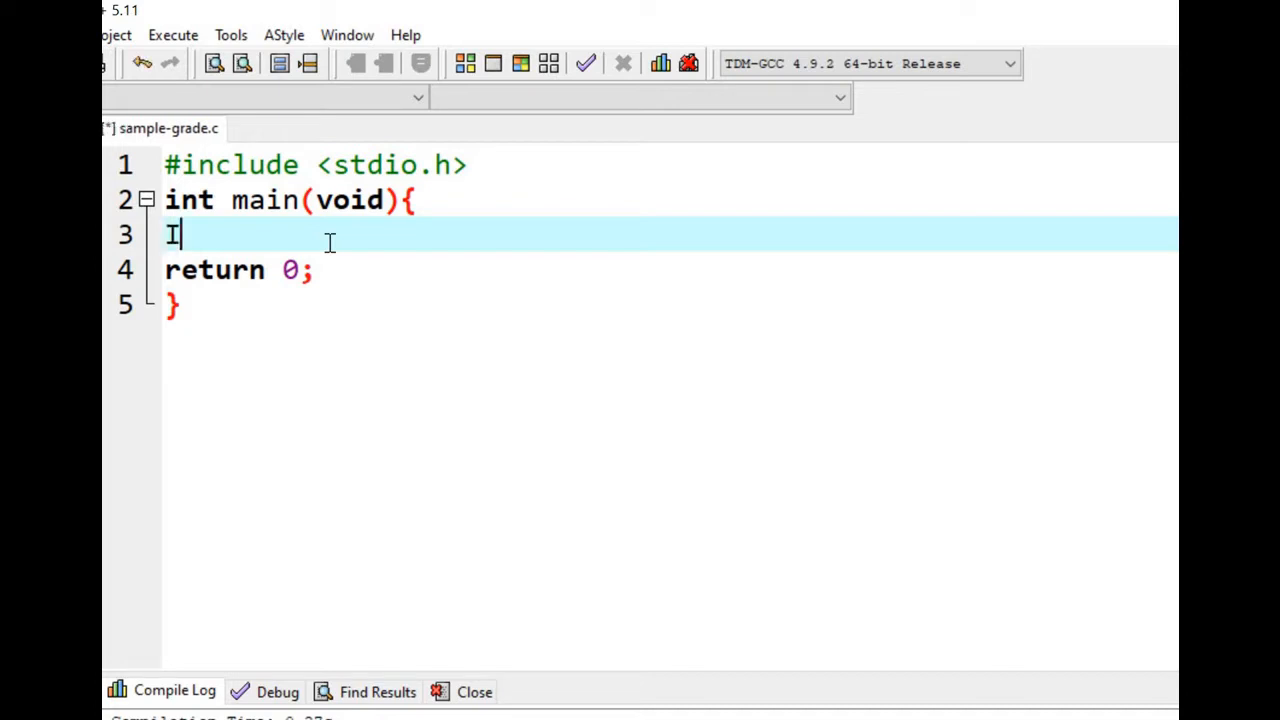
{"action": "type", "text": "nt"}
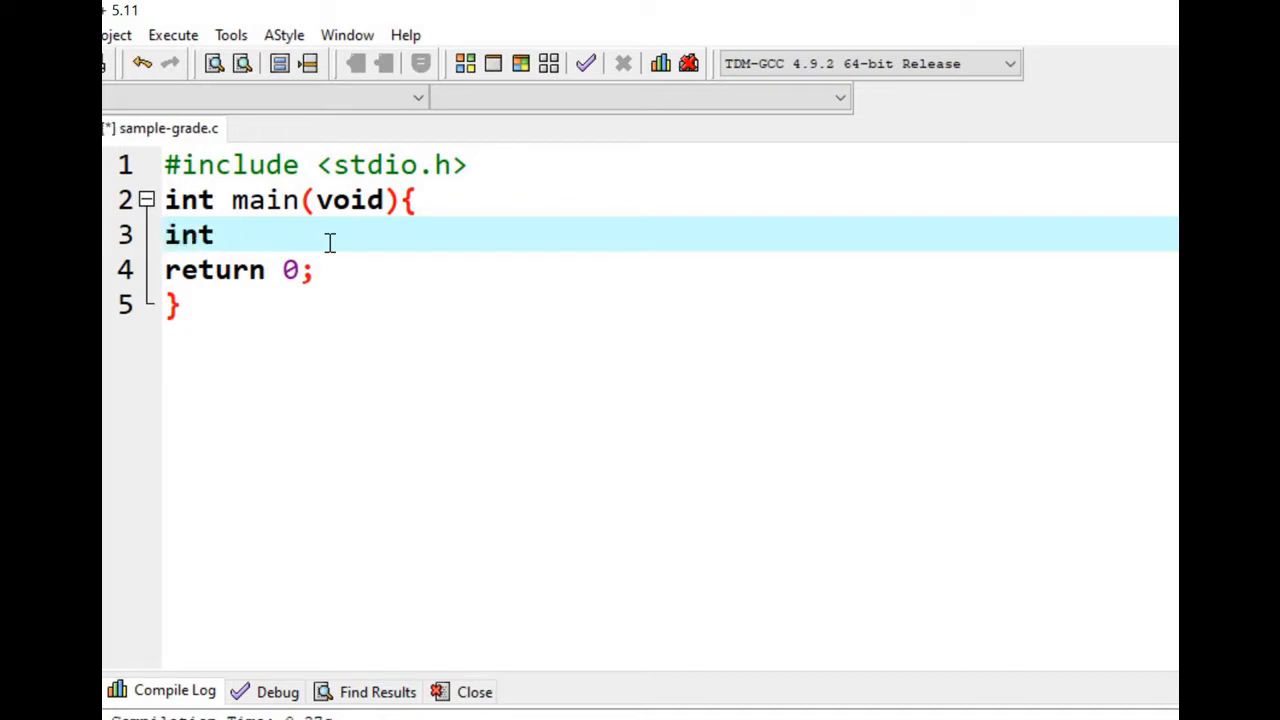
{"action": "type", "text": "num;"}
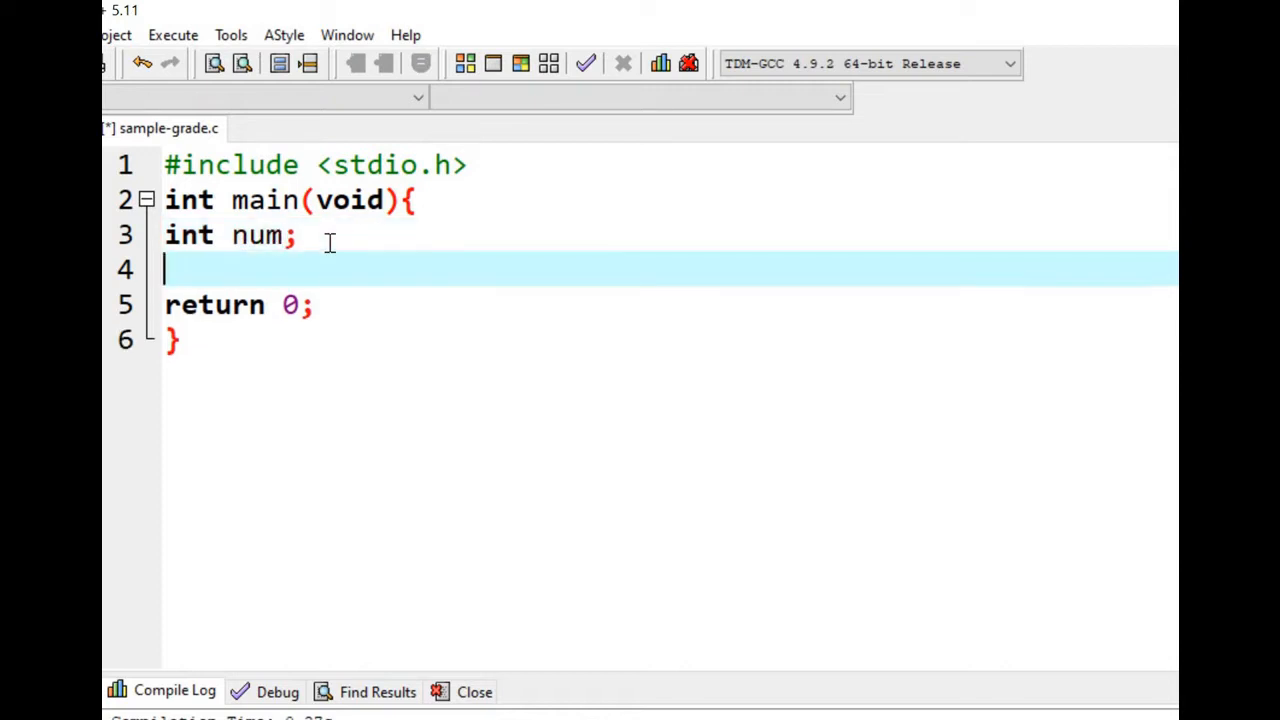
{"action": "type", "text": "printf"}
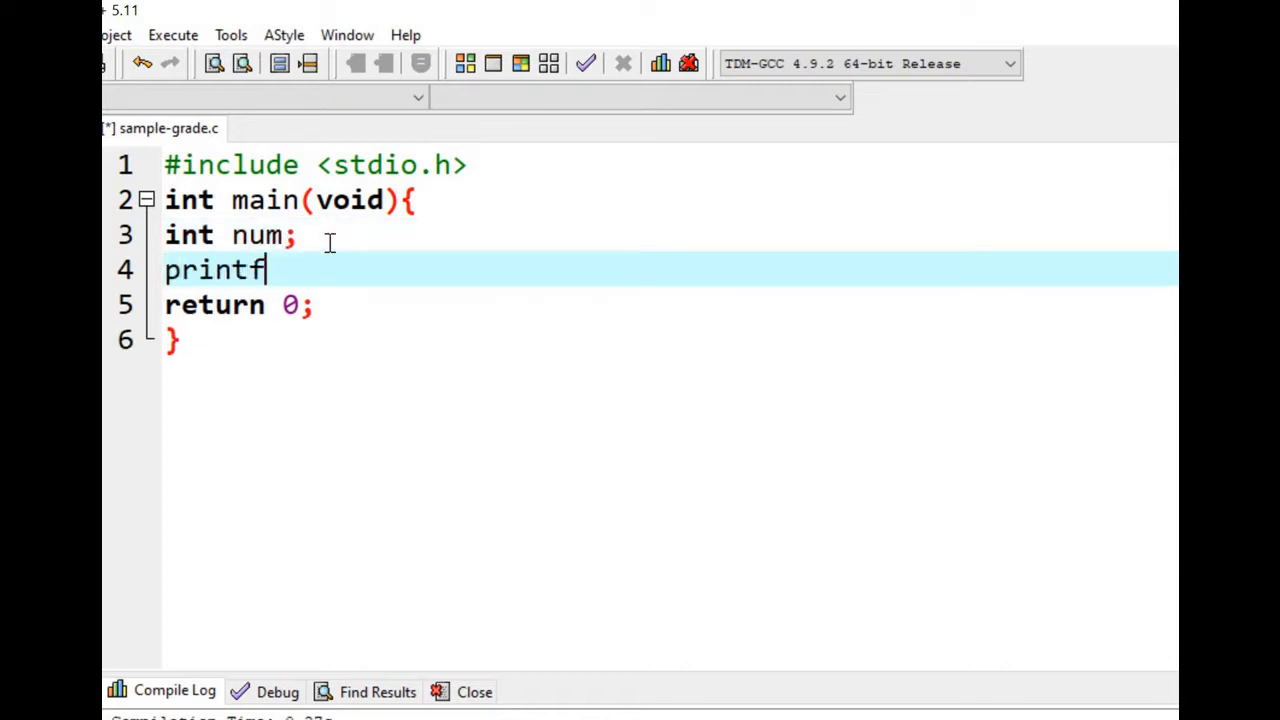
{"action": "type", "text": "(\"\")"}
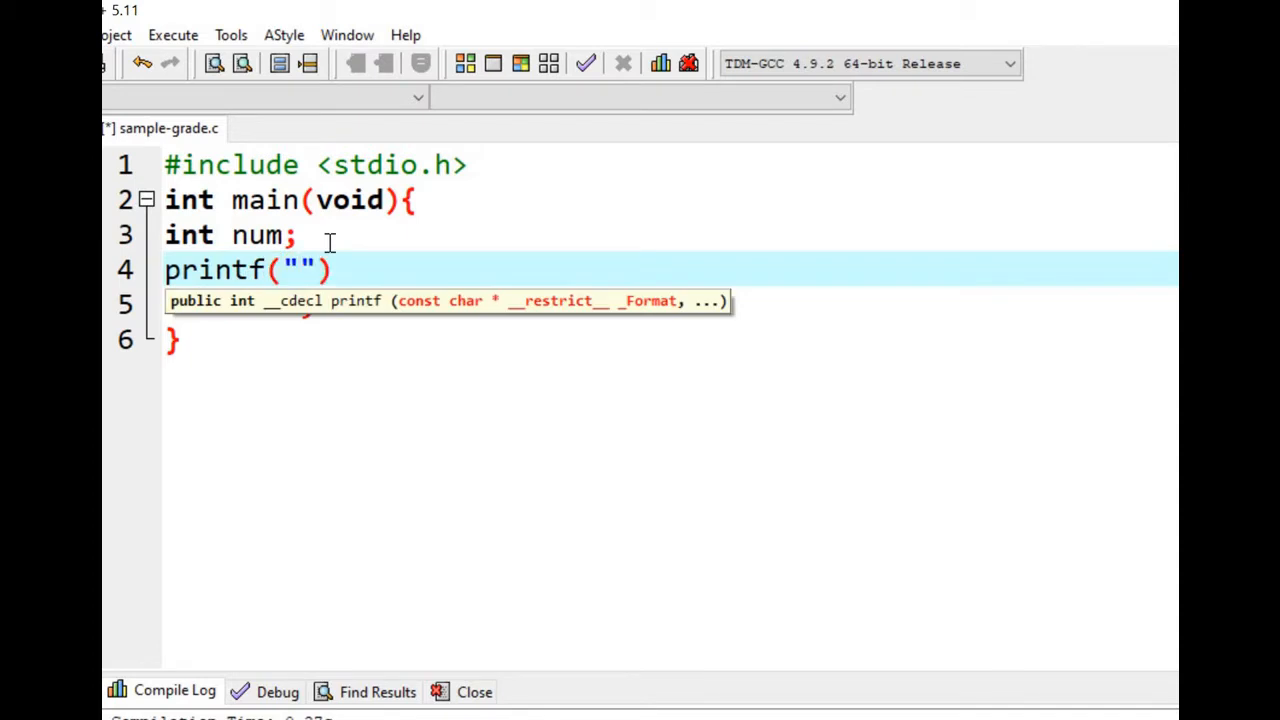
{"action": "type", "text": "Enter y"}
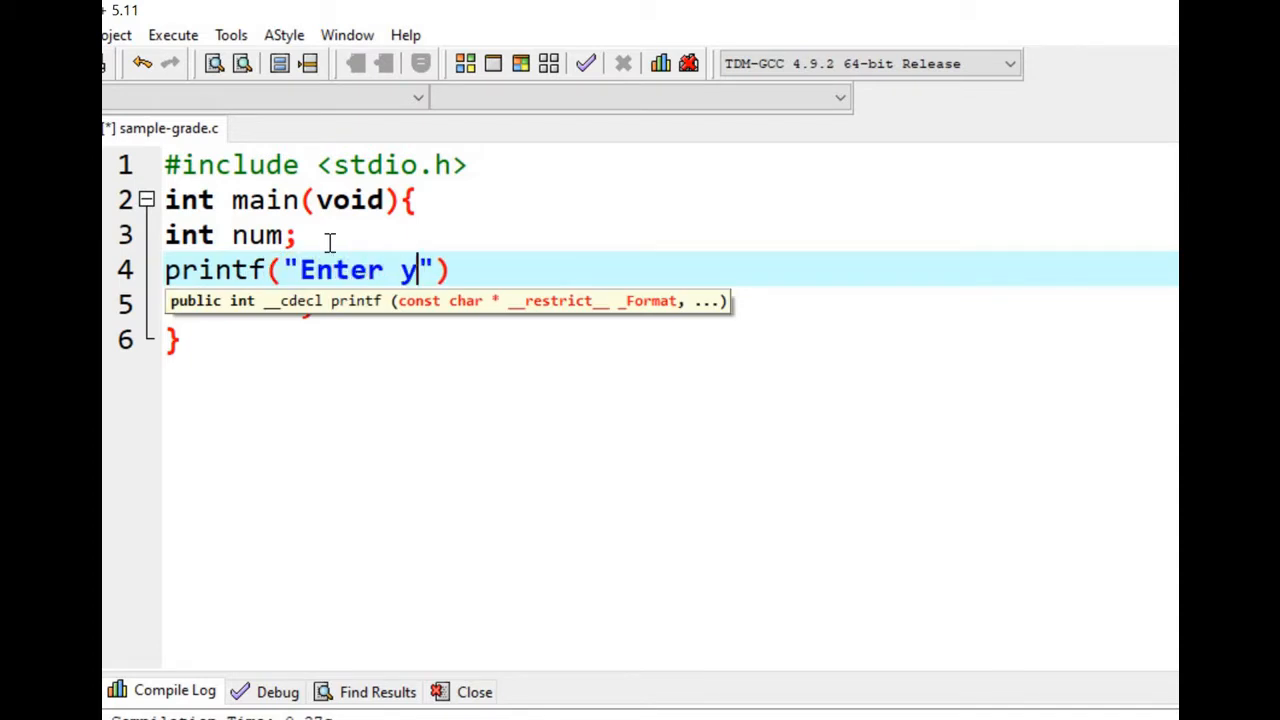
{"action": "type", "text": "our mark"}
{"action": "type", "text": "s"}
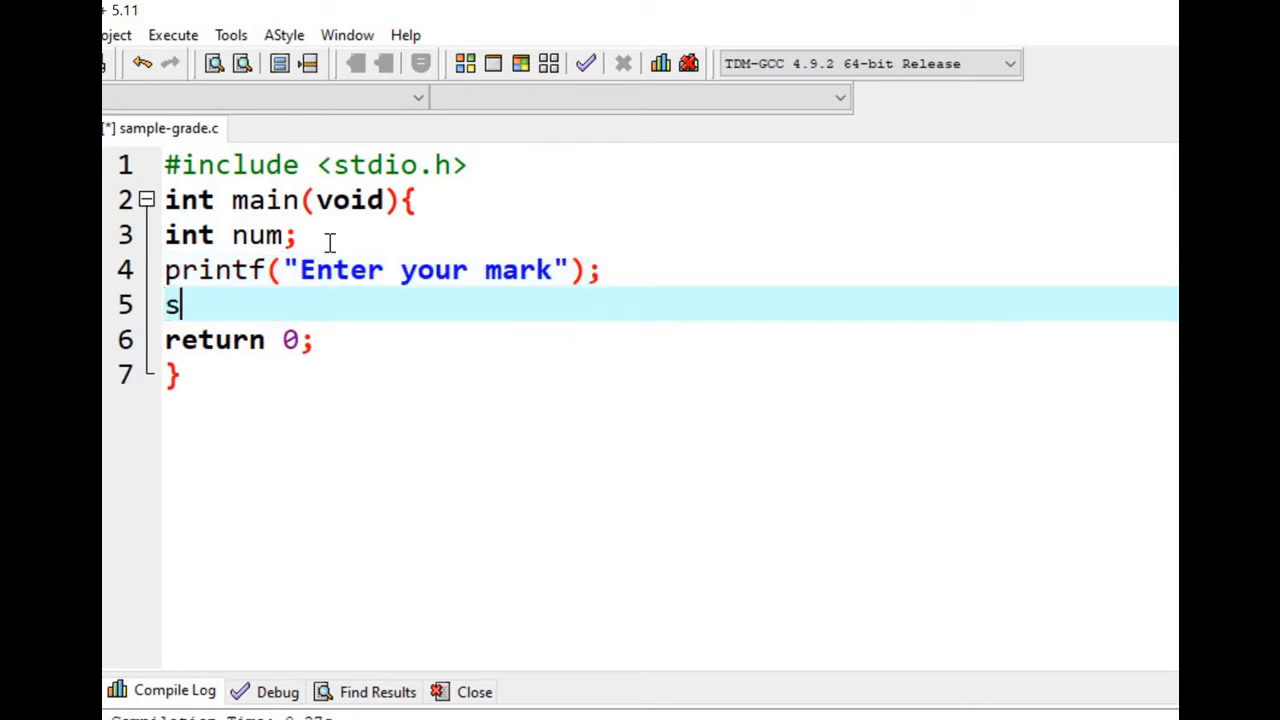
- Read the mark into num with scanf("%d",&num)
{"action": "type", "text": "canf"}
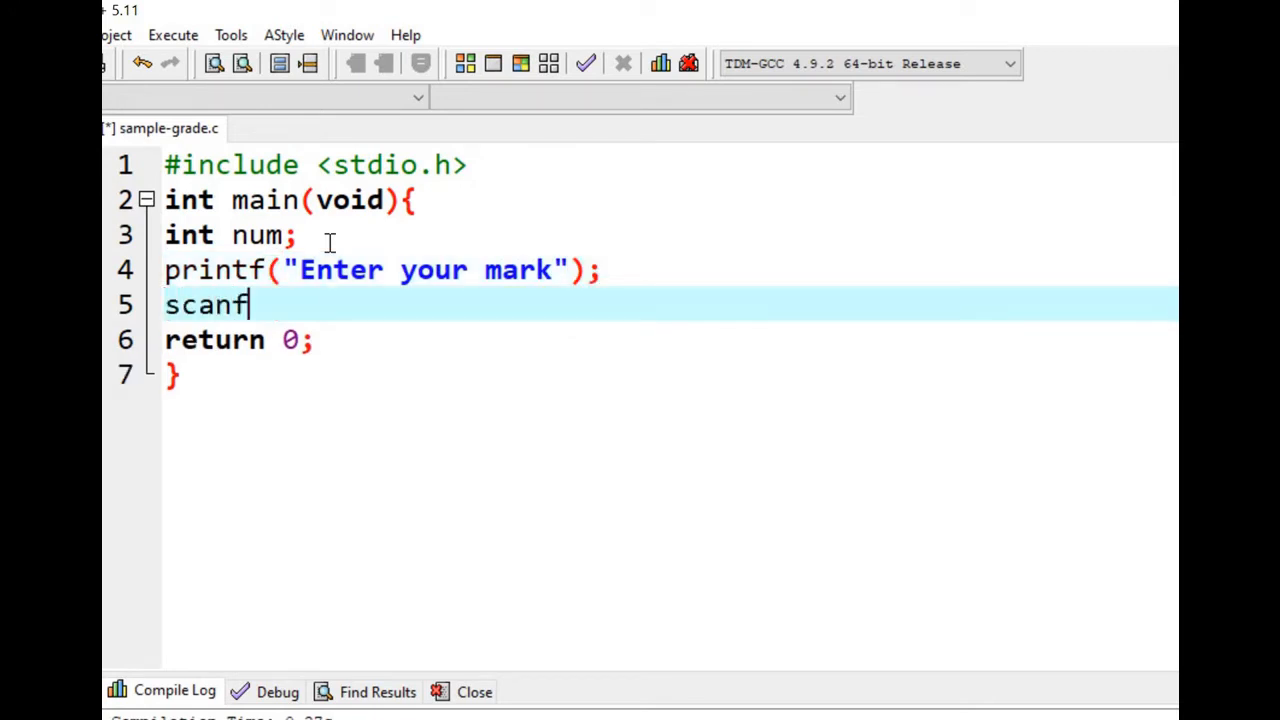
{"action": "type", "text": "(\"\")"}
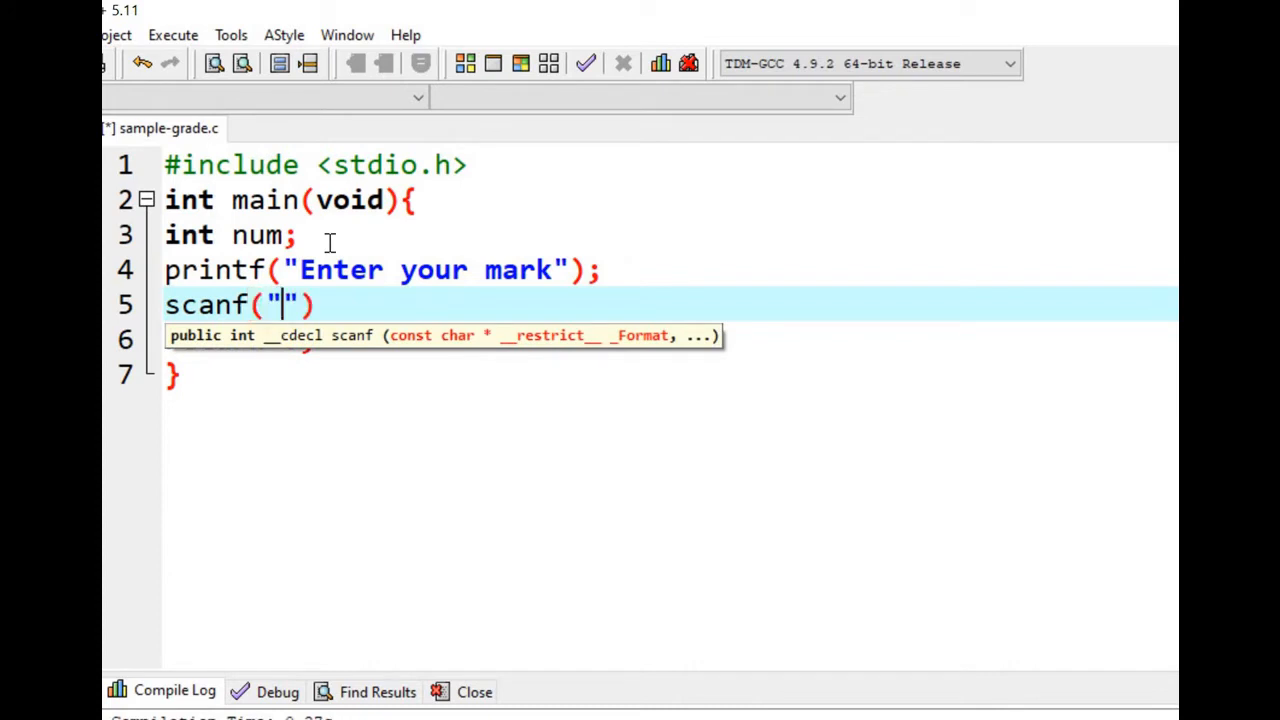
{"action": "type", "text": "%d"}
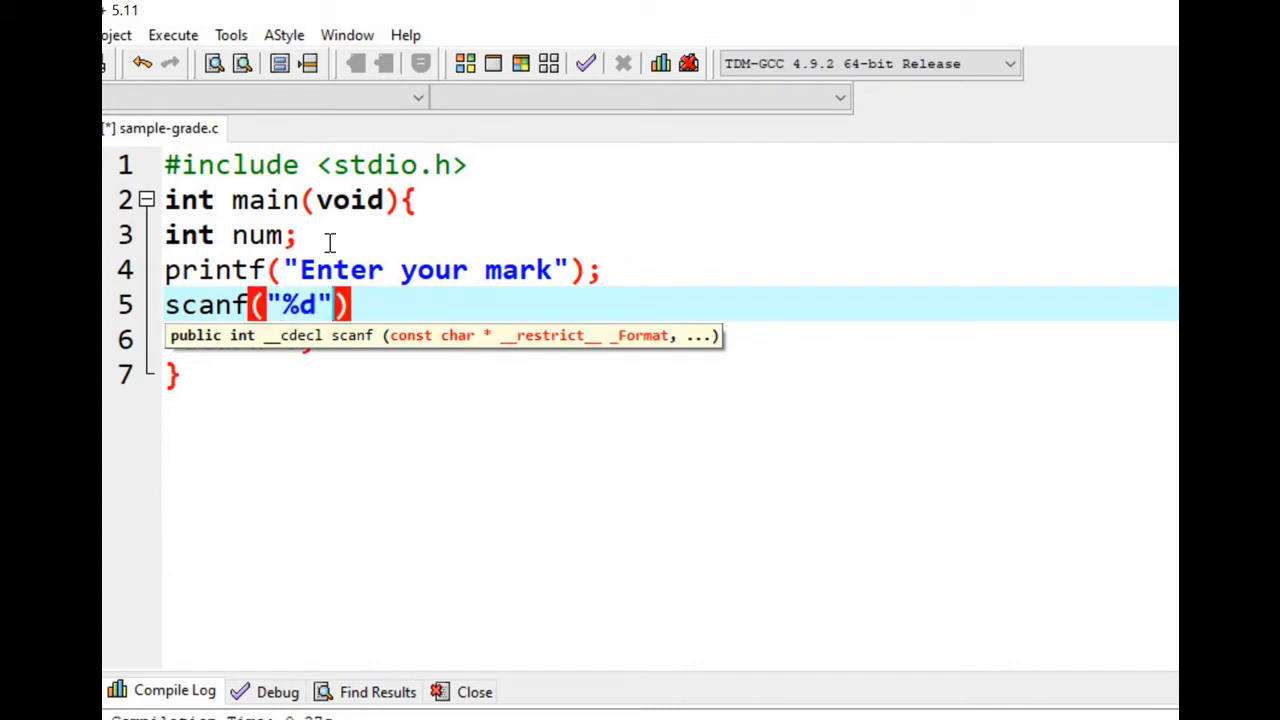
{"action": "type", "text": ","}
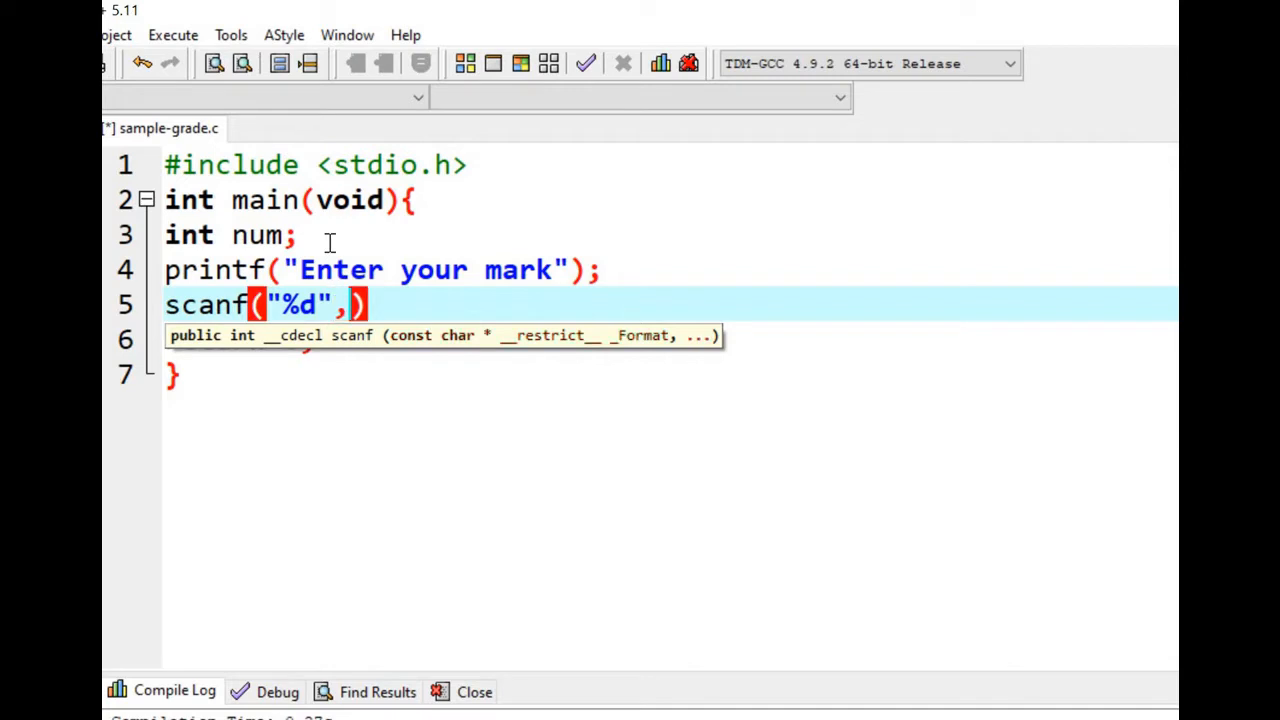
{"action": "type", "text": "&nu"}
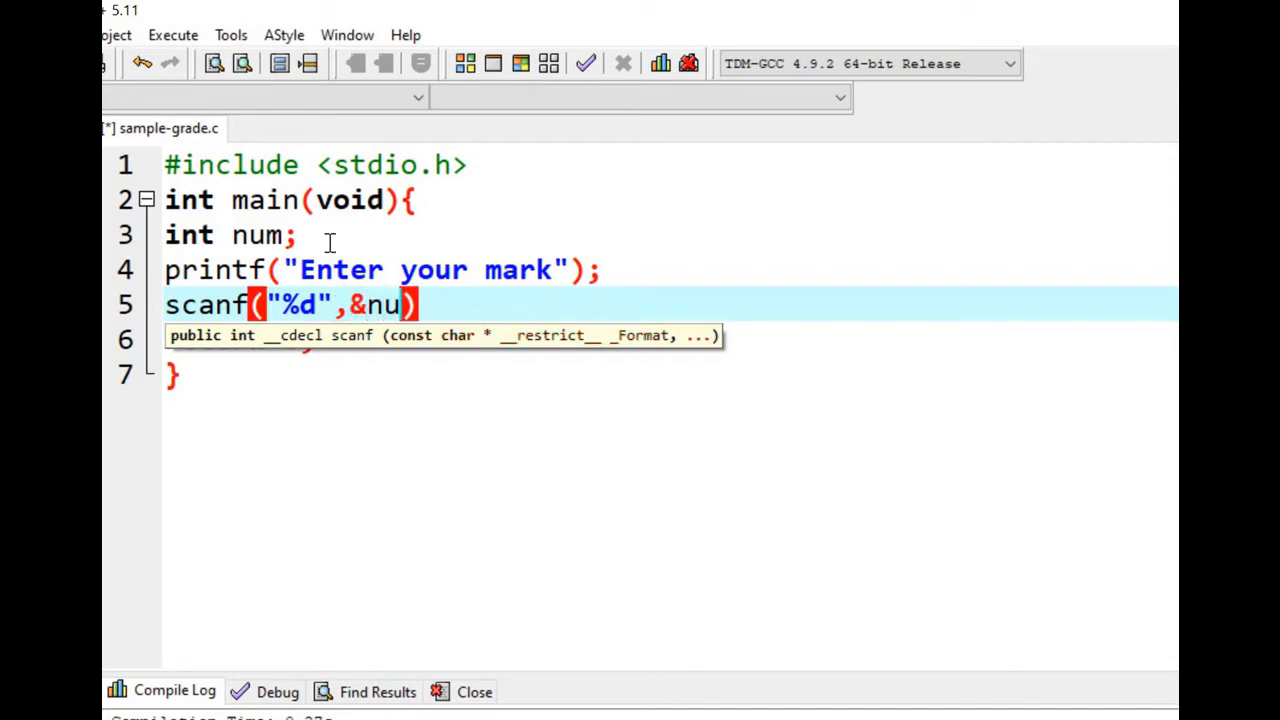
{"action": "type", "text": "m);"}
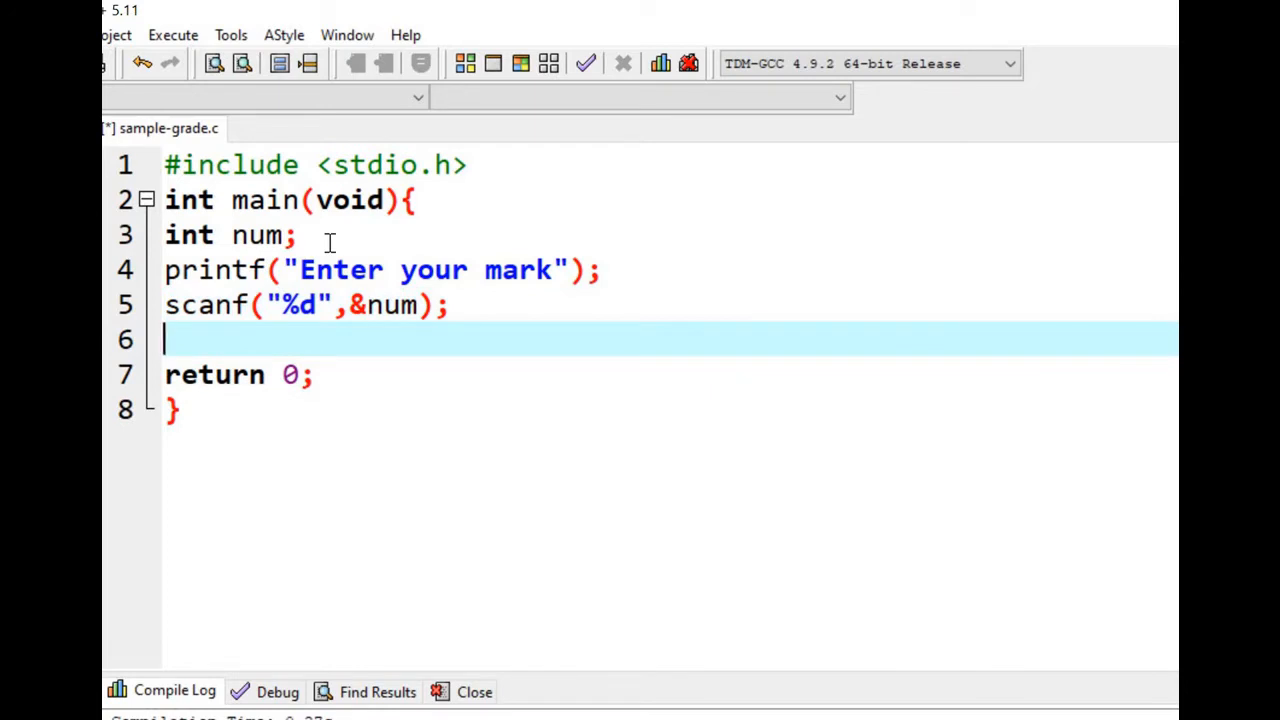
- Add printf("You entered %d",num) after the scanf, followed by a new empty line
{"action": "type", "text": "prin"}
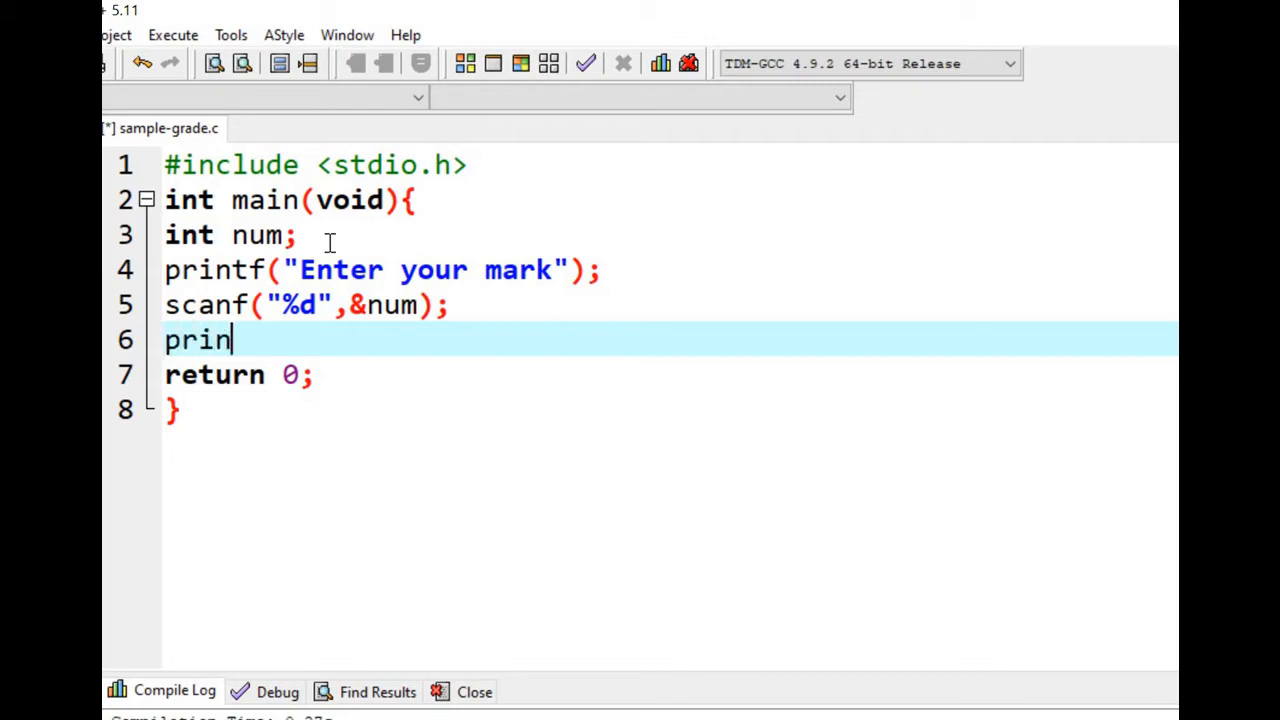
{"action": "type", "text": "tf(\"You entered \")"}
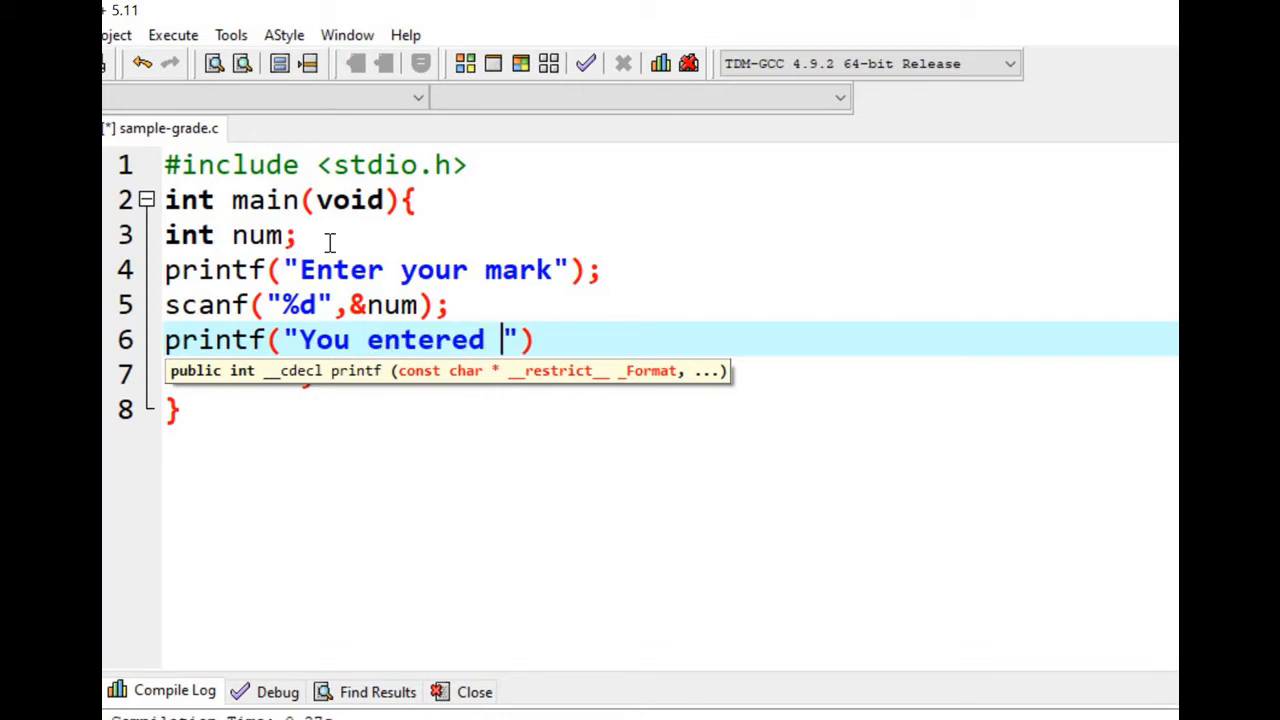
{"action": "type", "text": "%d"}
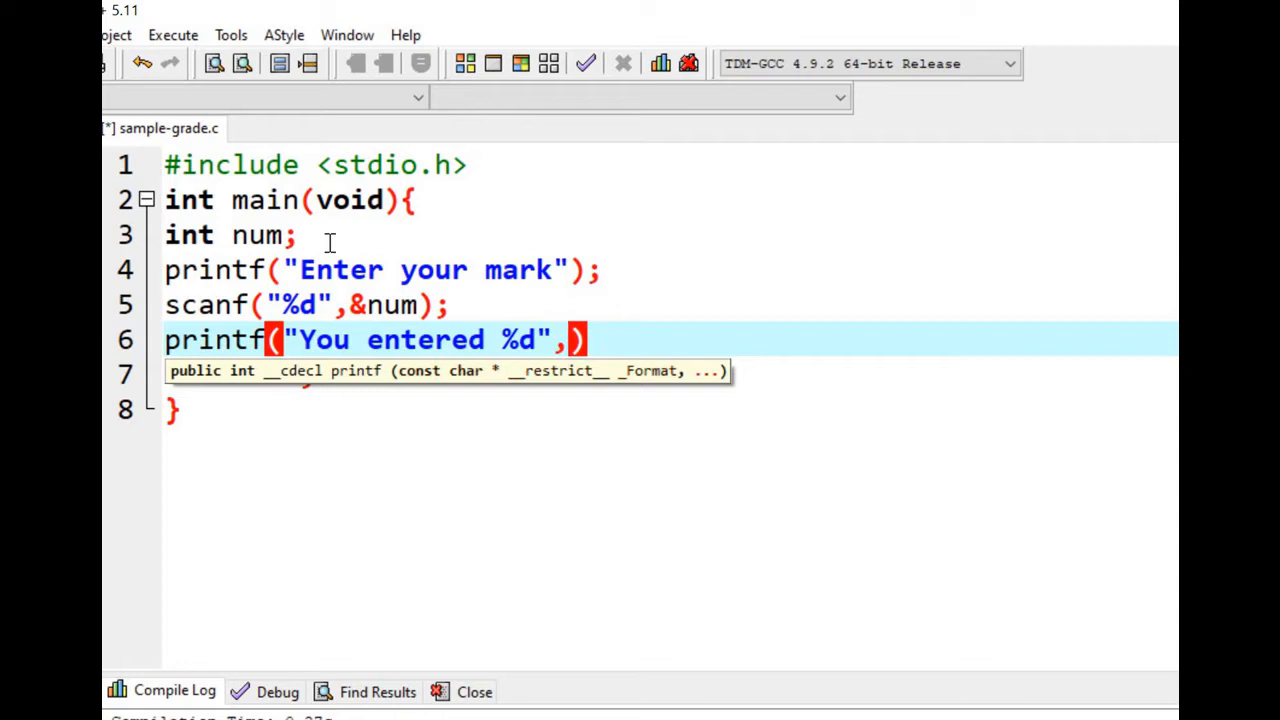
{"action": "type", "text": "num"}
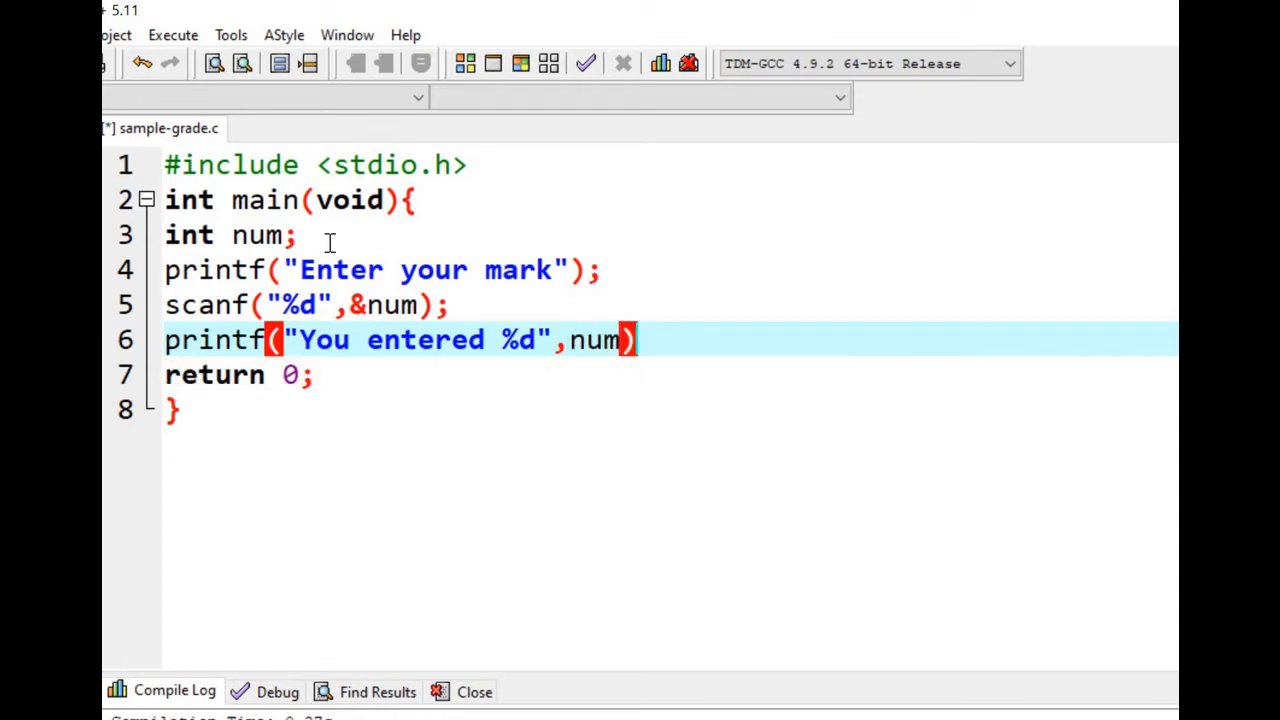
{"action": "type", "text": ";"}
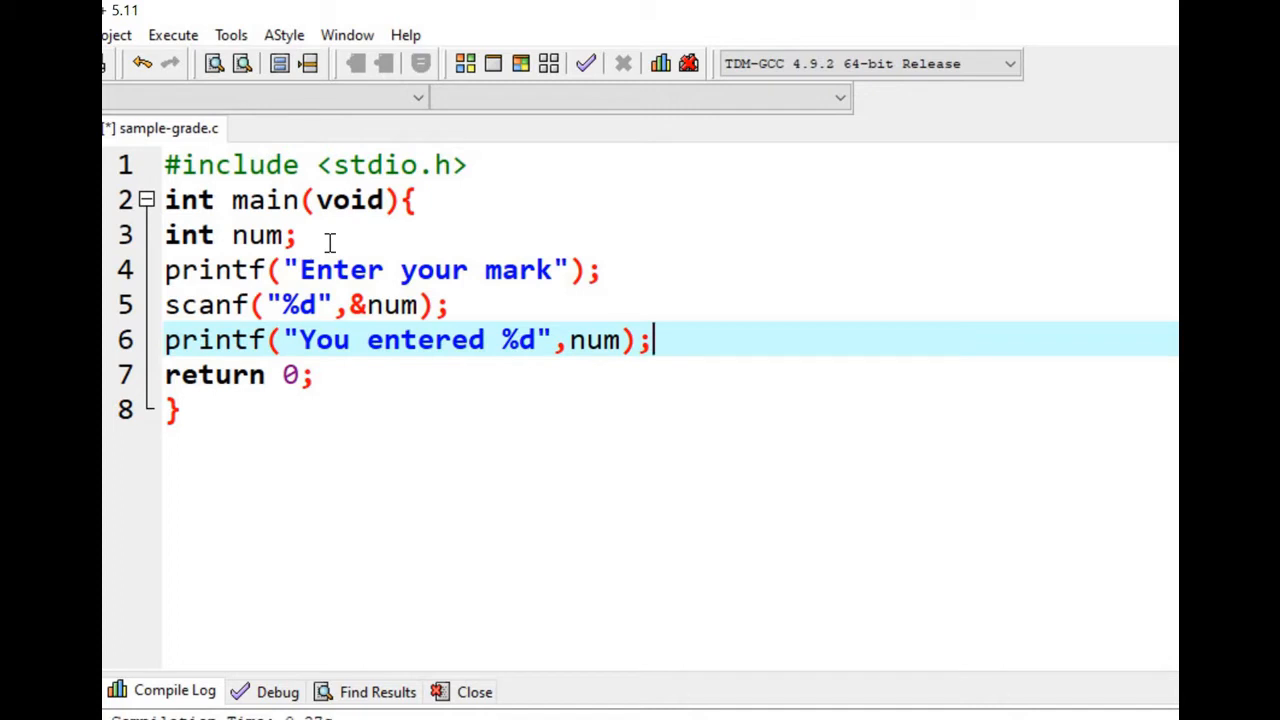
{"action": "key", "text": "Enter"}
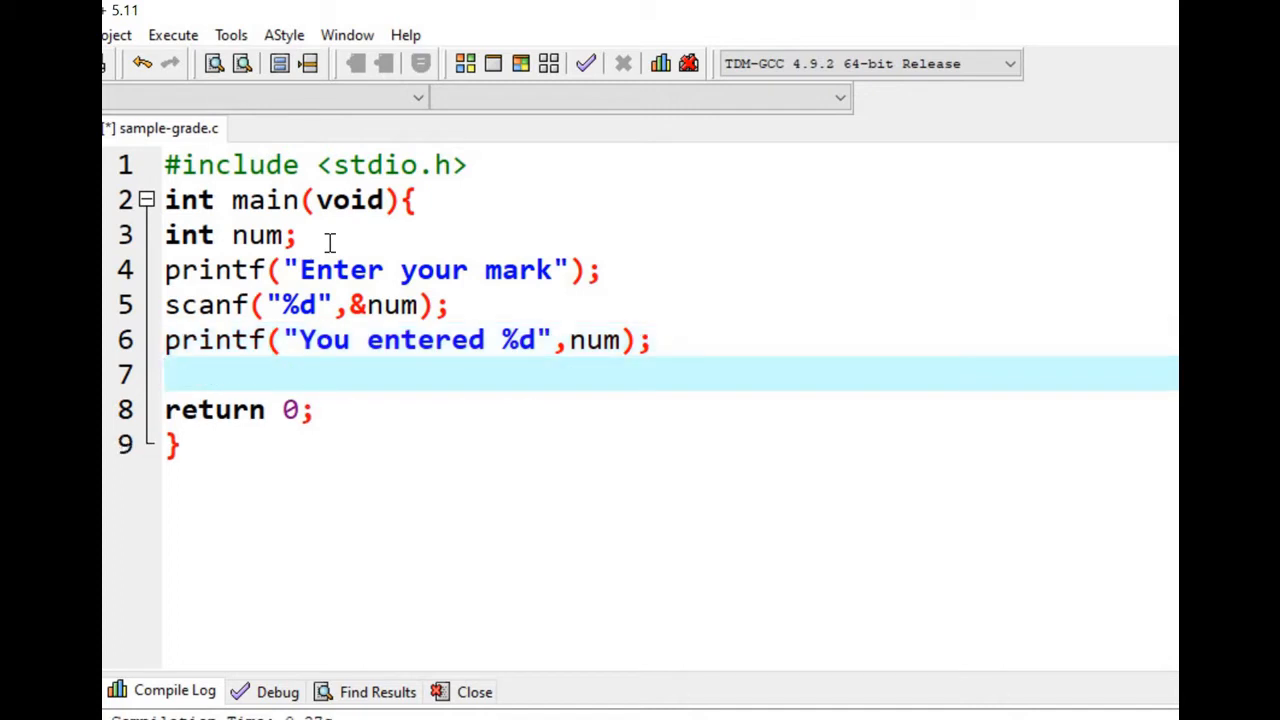
- Start an if(num >=80){ condition for the top grade
{"action": "type", "text": "i"}
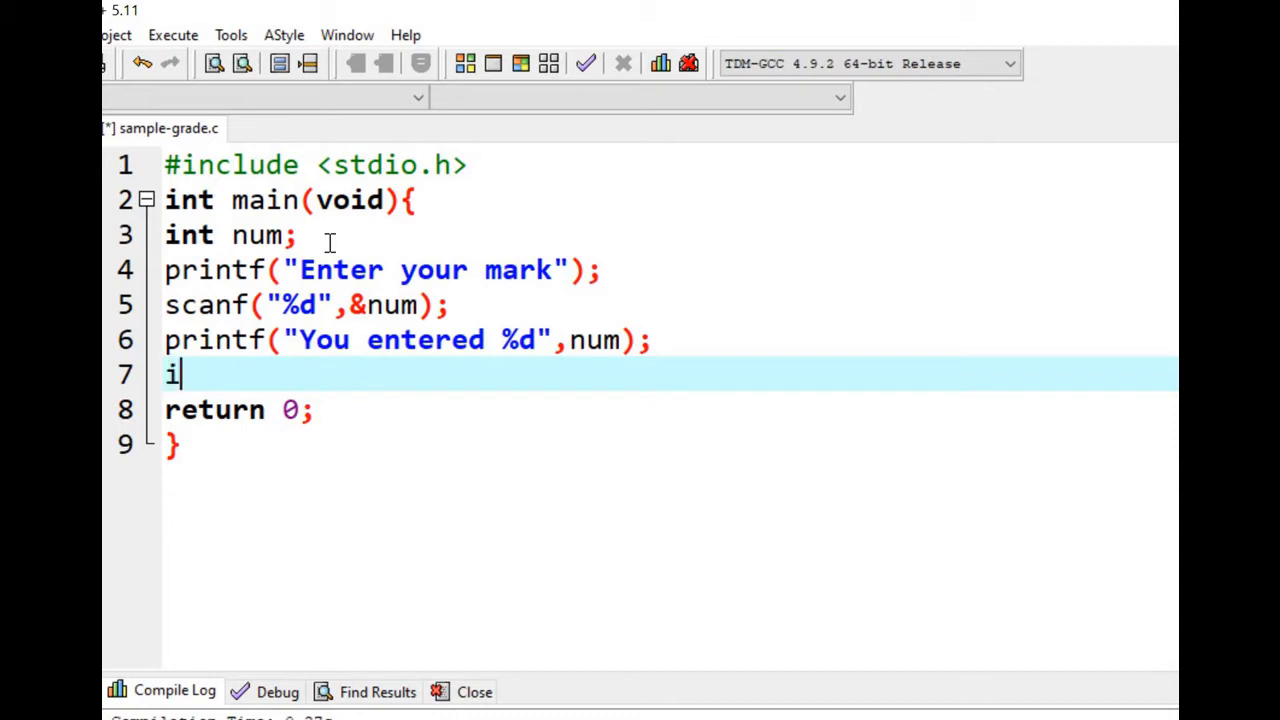
{"action": "type", "text": "f("}
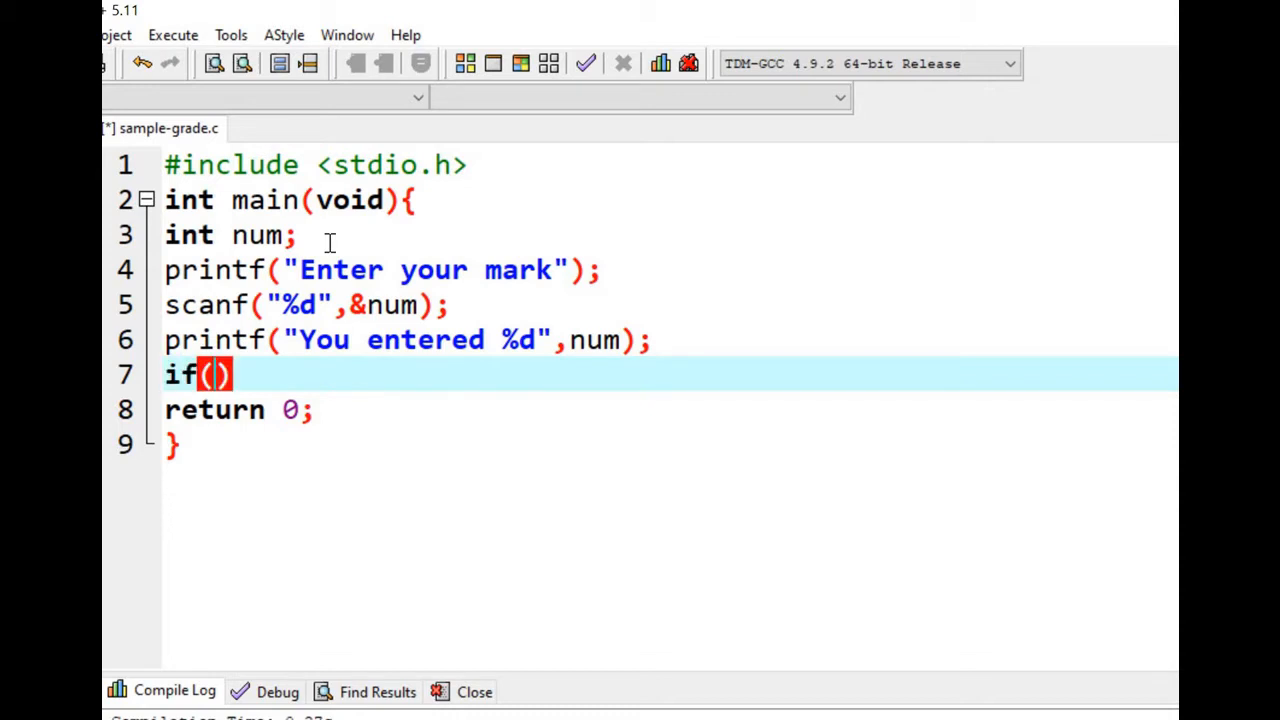
{"action": "type", "text": "num"}
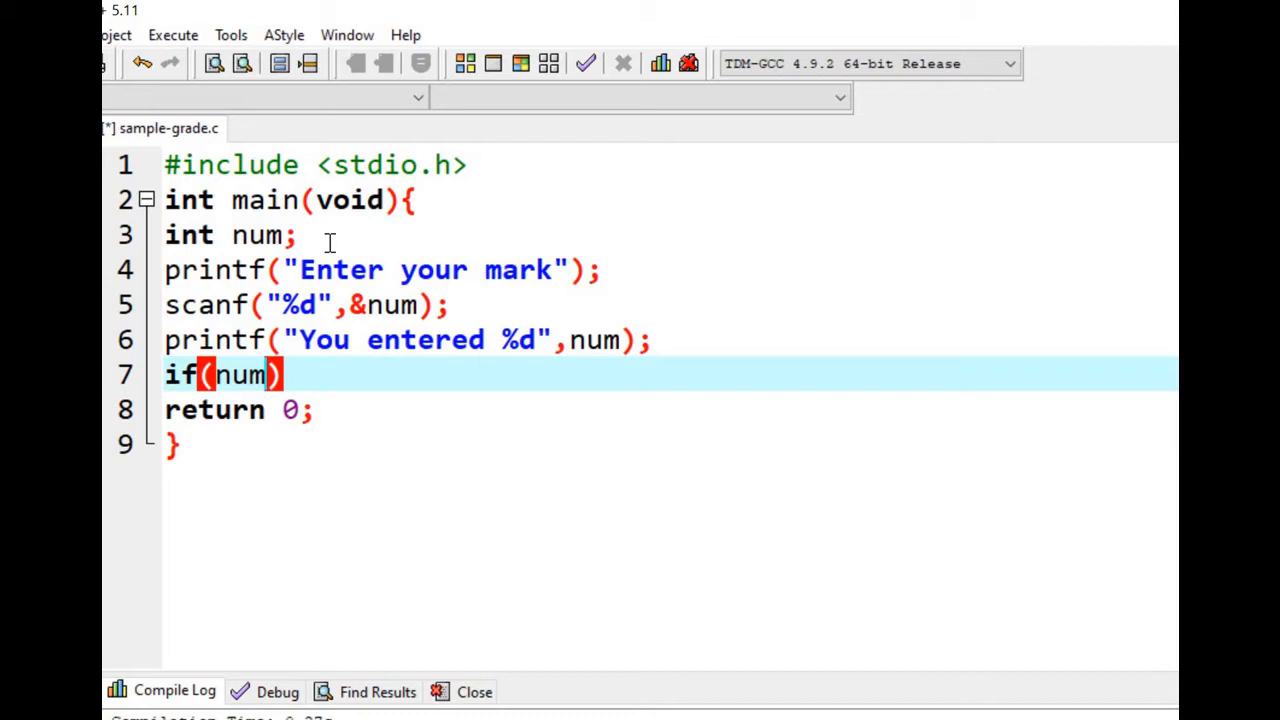
{"action": "type", "text": ">="}
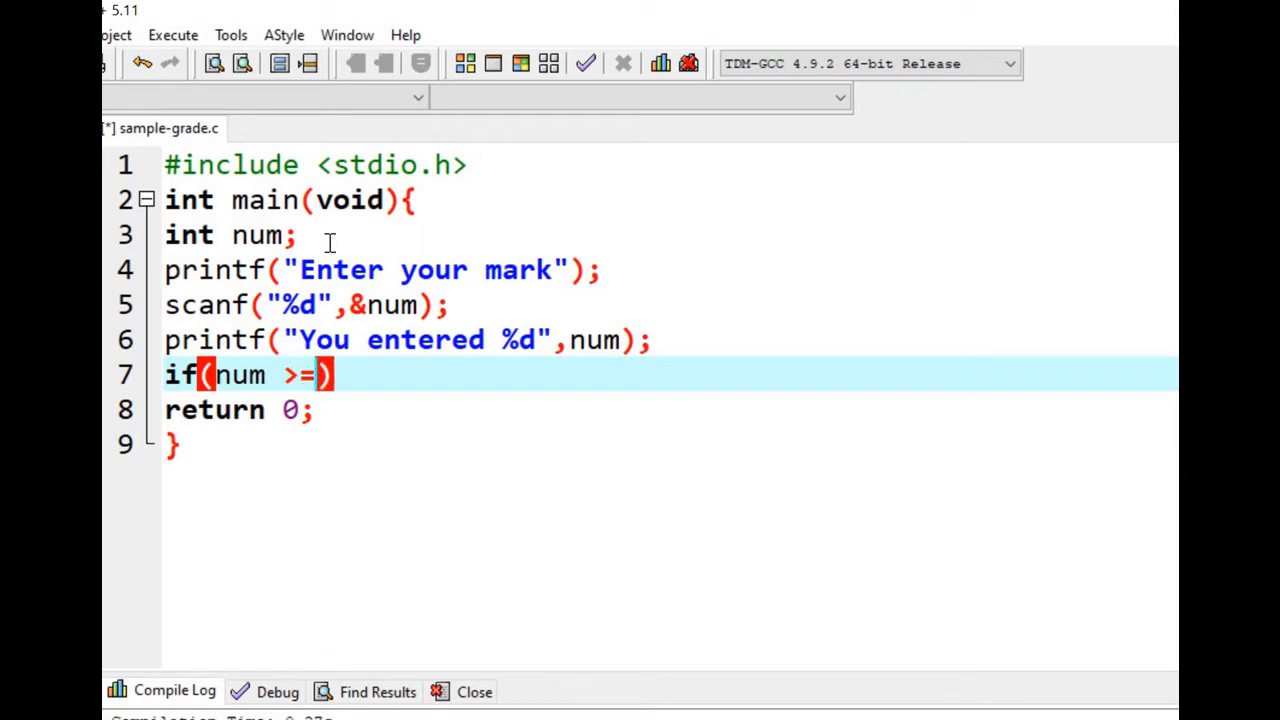
{"action": "type", "text": "80"}
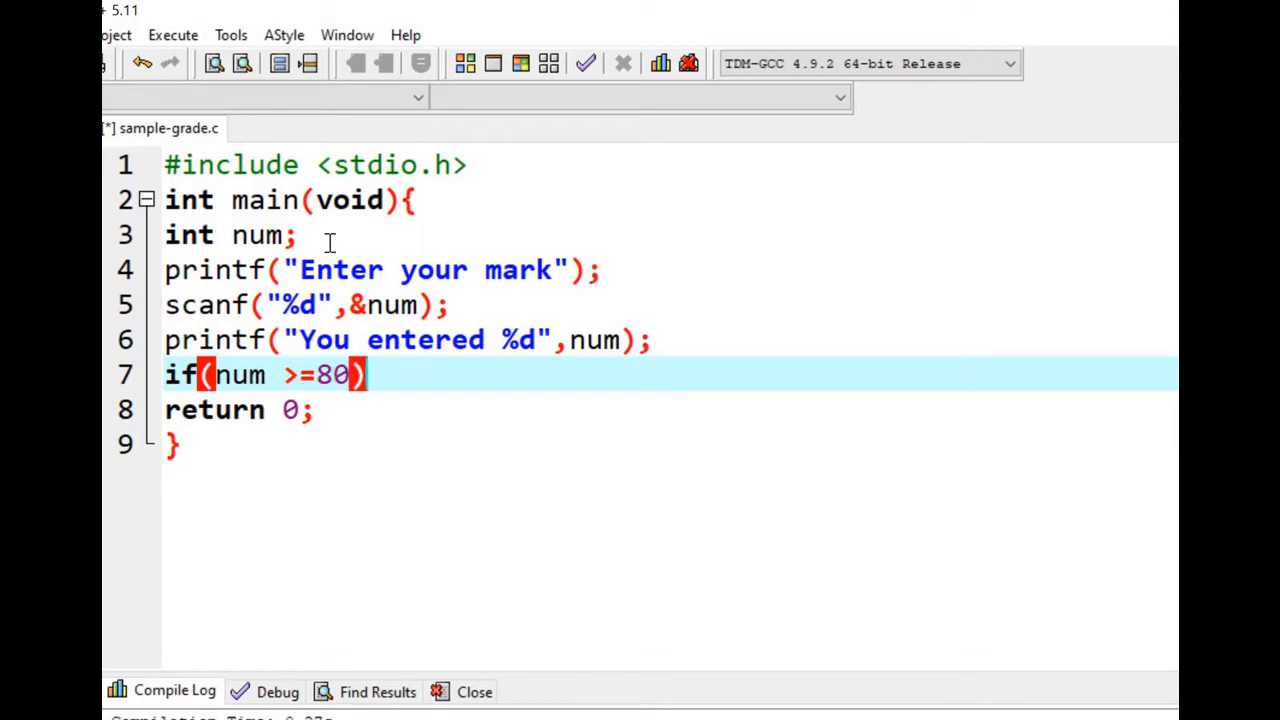
{"action": "type", "text": "{"}
{"action": "type", "text": "pr"}
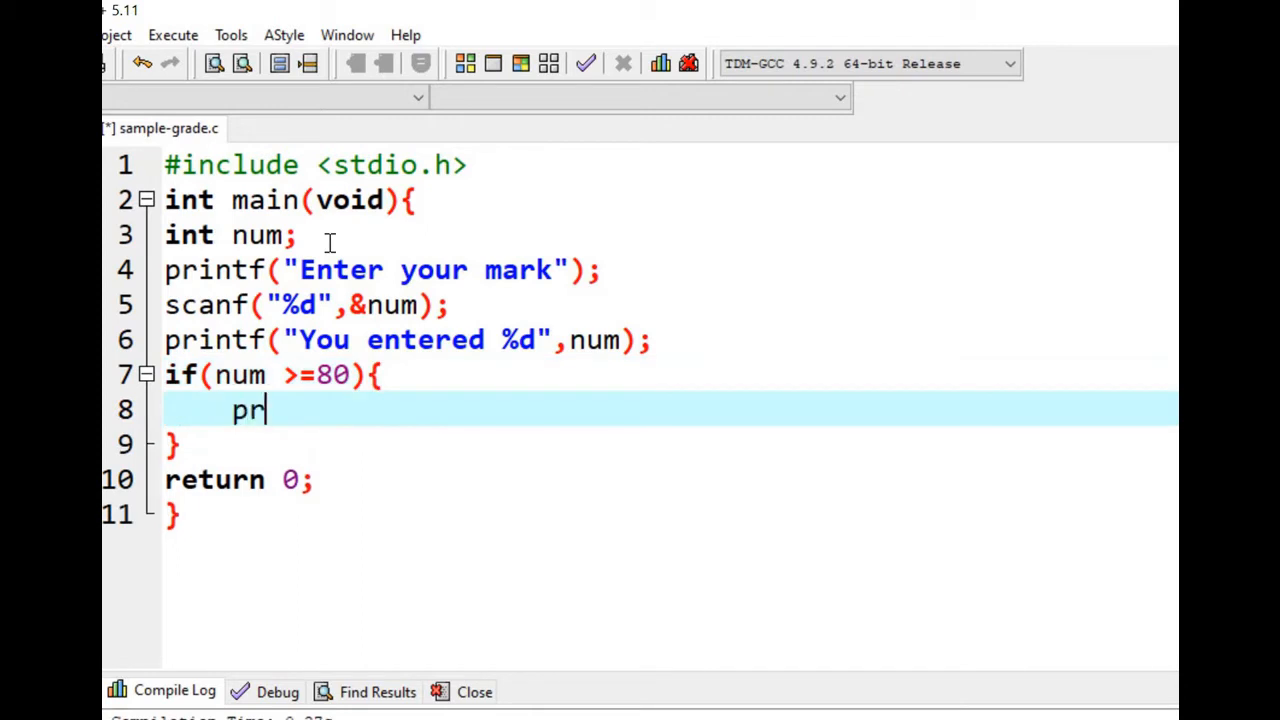
- Print "You got A grade" inside the if block and select the block for copying
{"action": "type", "text": "intf(\""}
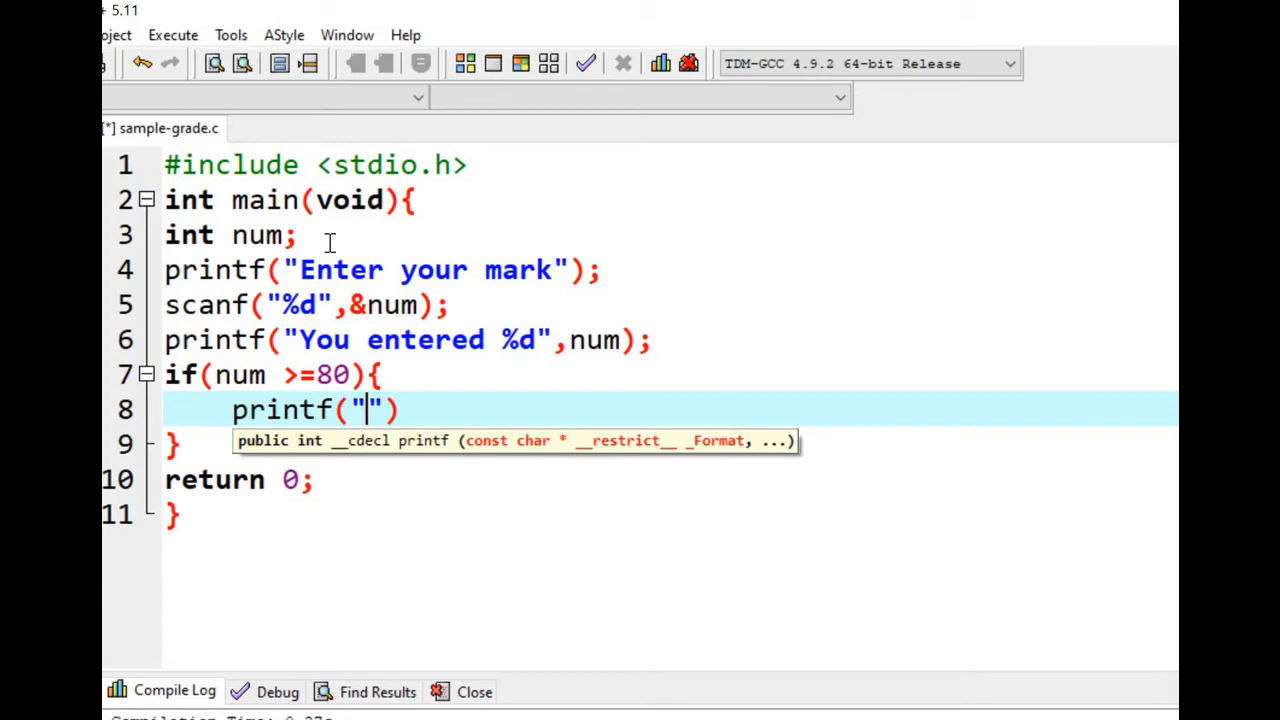
{"action": "type", "text": "You got A"}
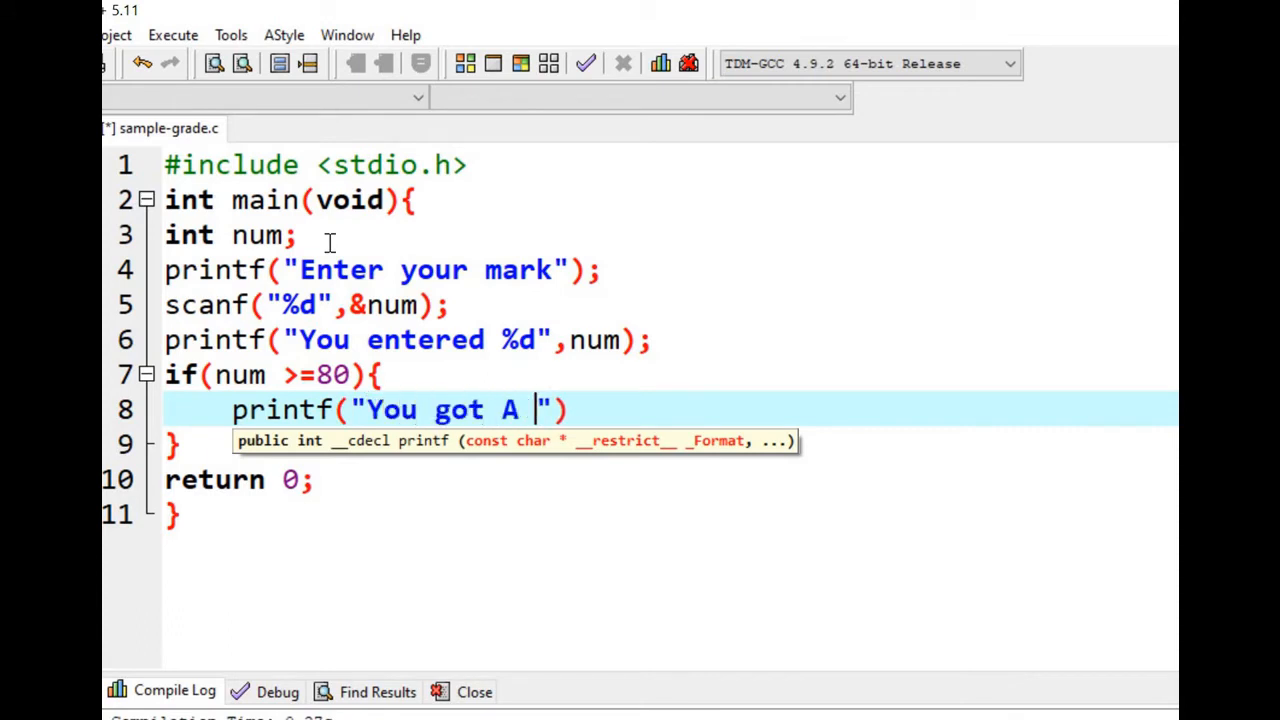
{"action": "type", "text": "grade\");"}
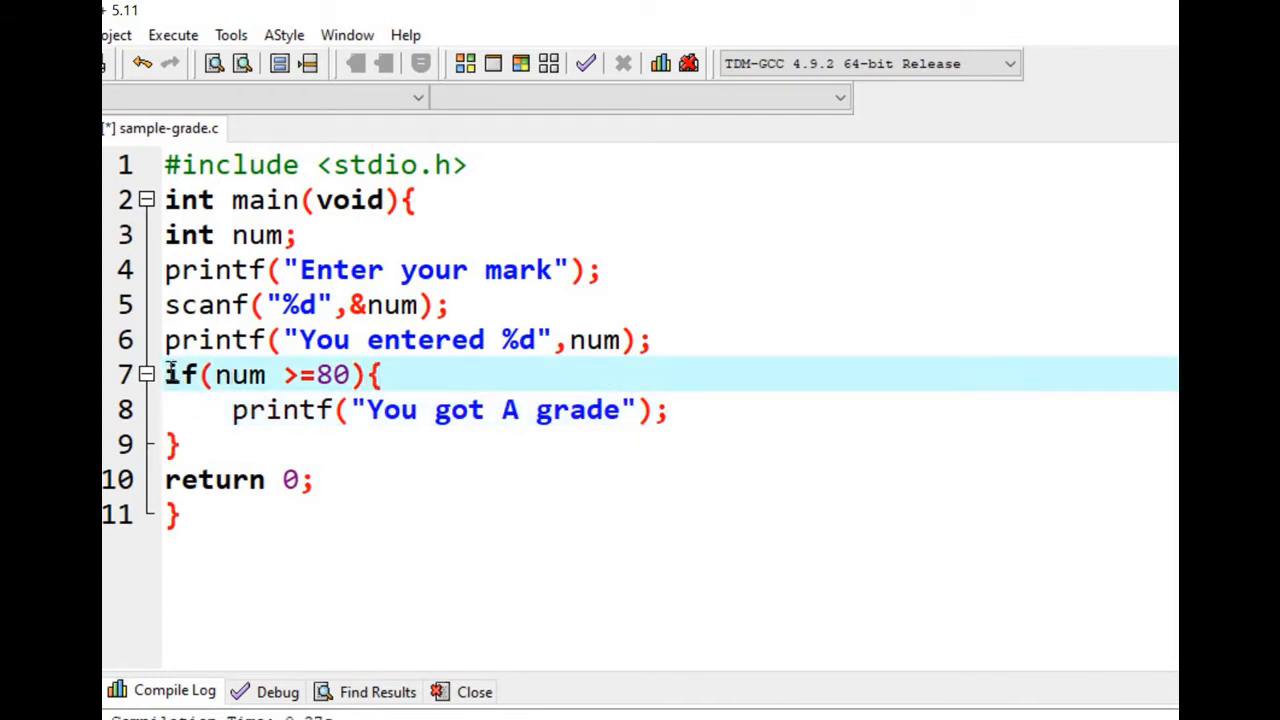
{"action": "left_click_drag", "start_coordinate": [164, 374], "coordinate": [180, 444]}
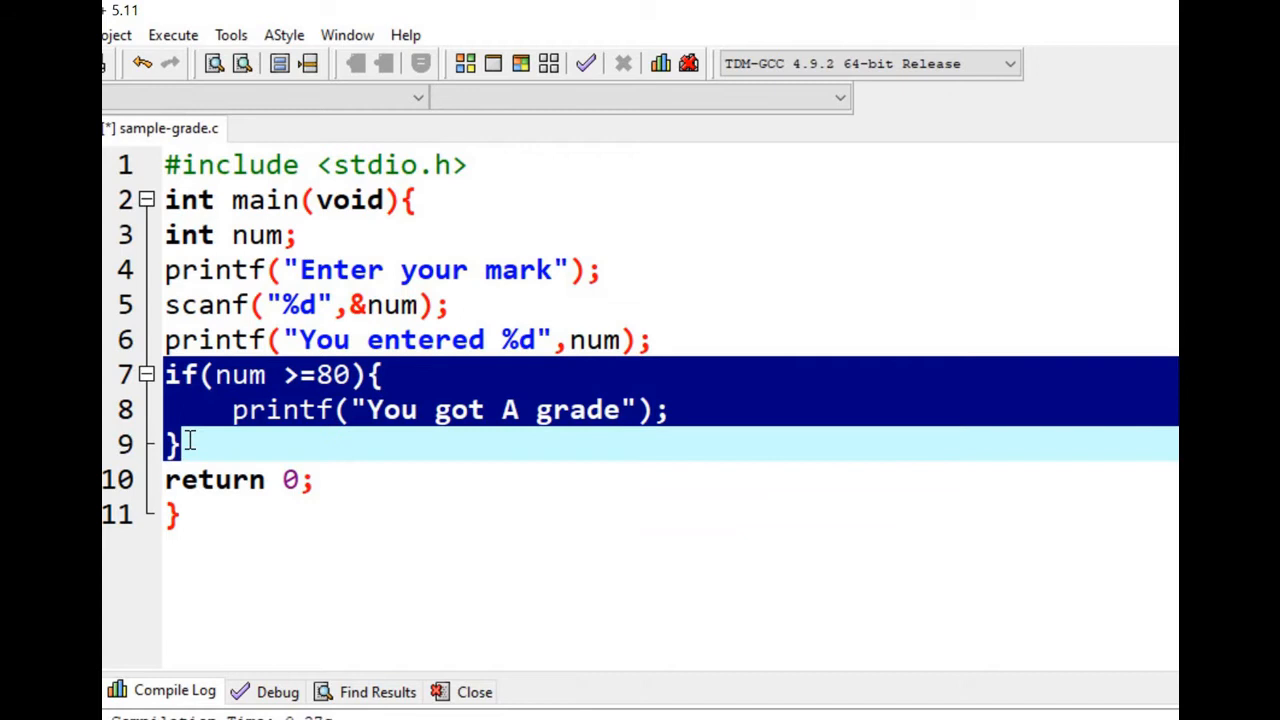
- Paste the block as else if(num >=60) printing "You got B grade"
{"action": "left_click", "coordinate": [190, 444]}
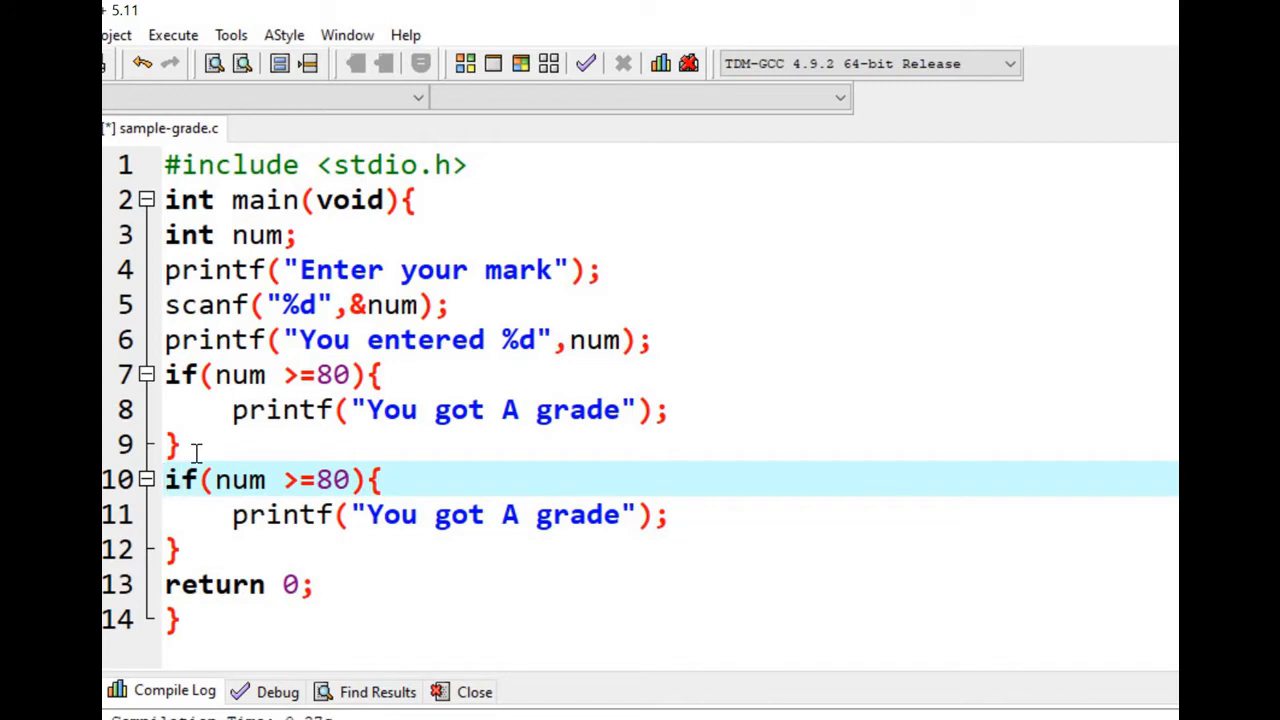
{"action": "type", "text": "else"}
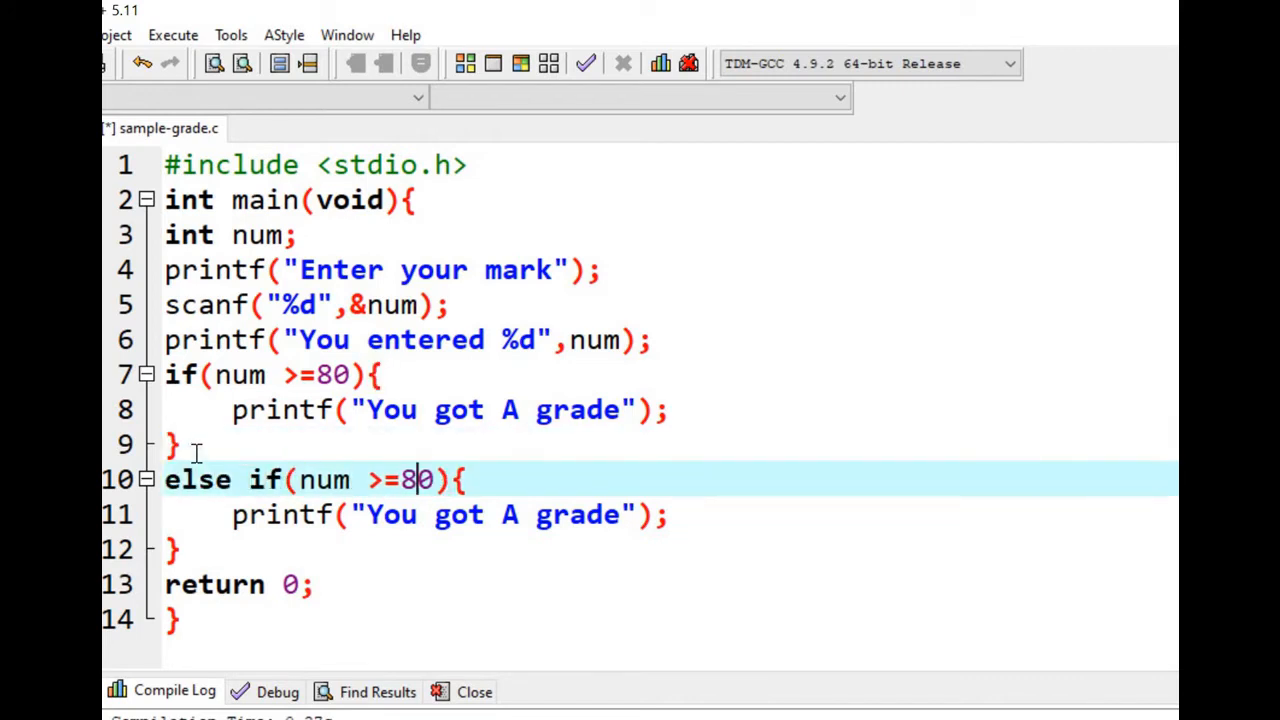
{"action": "key", "text": "Backspace"}
{"action": "type", "text": "6"}
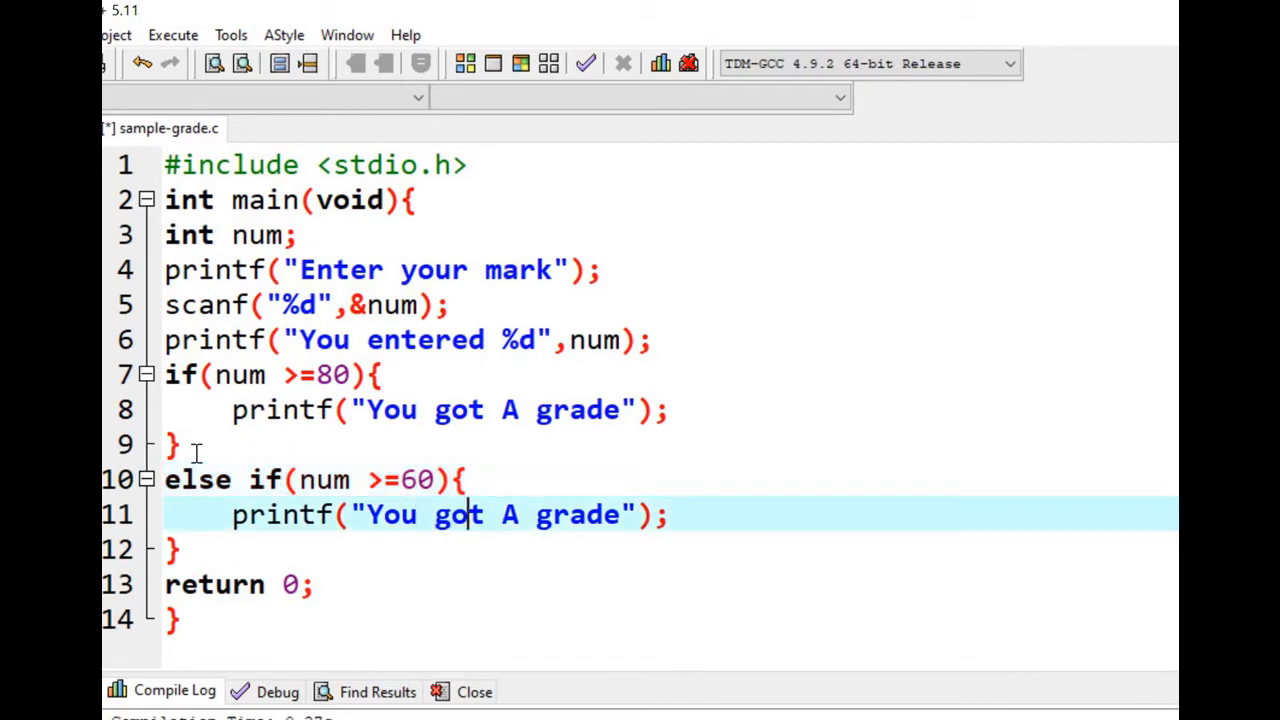
{"action": "type", "text": "B"}
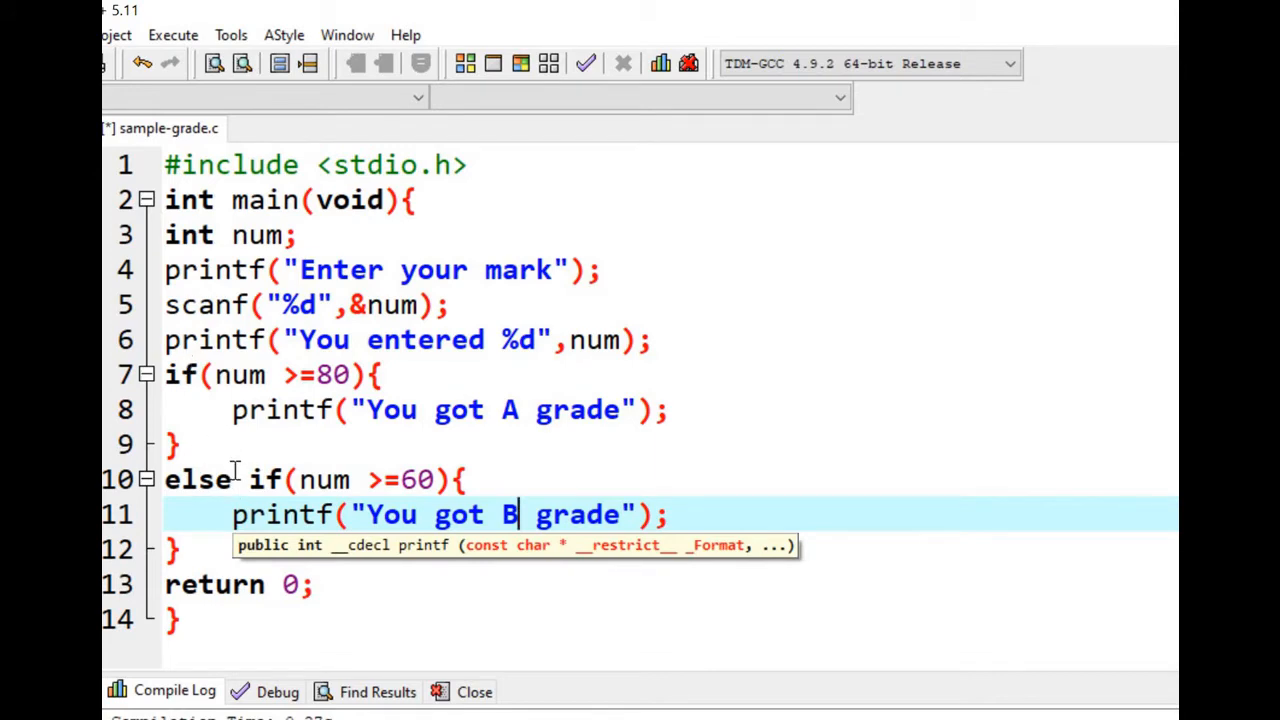
{"action": "mouse_move", "coordinate": [244, 480]}
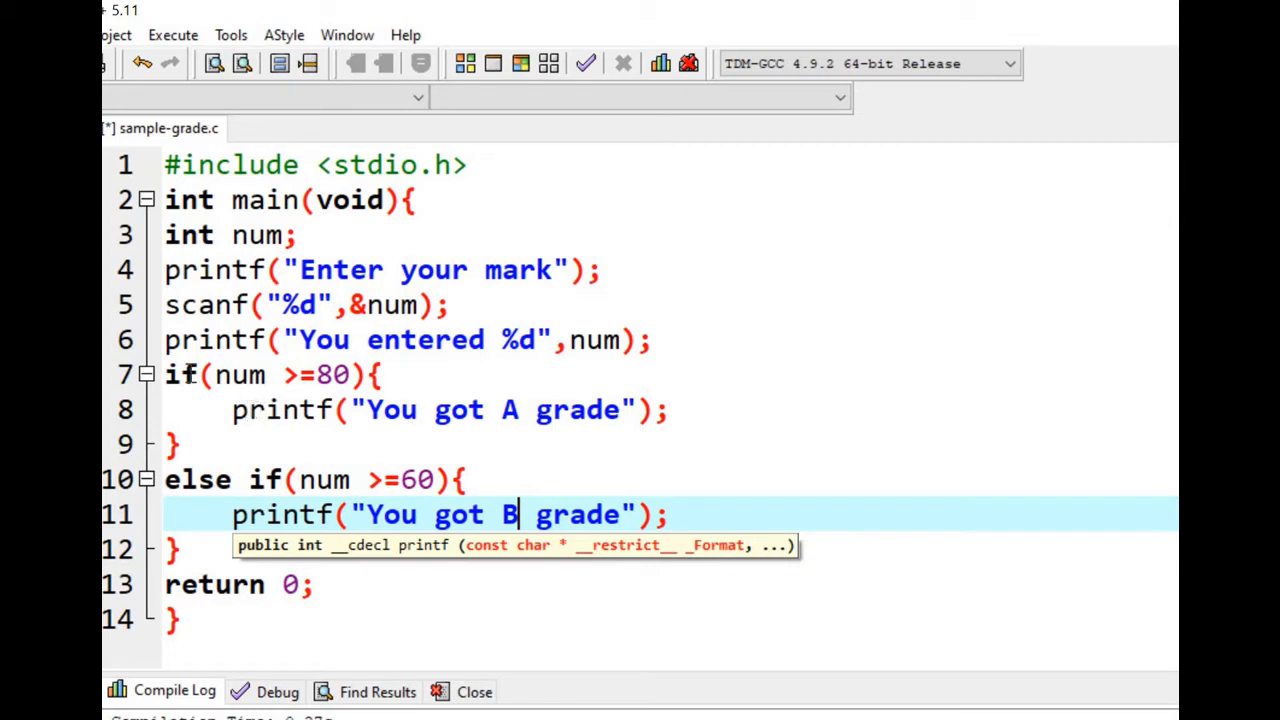
{"action": "left_click", "coordinate": [228, 374]}
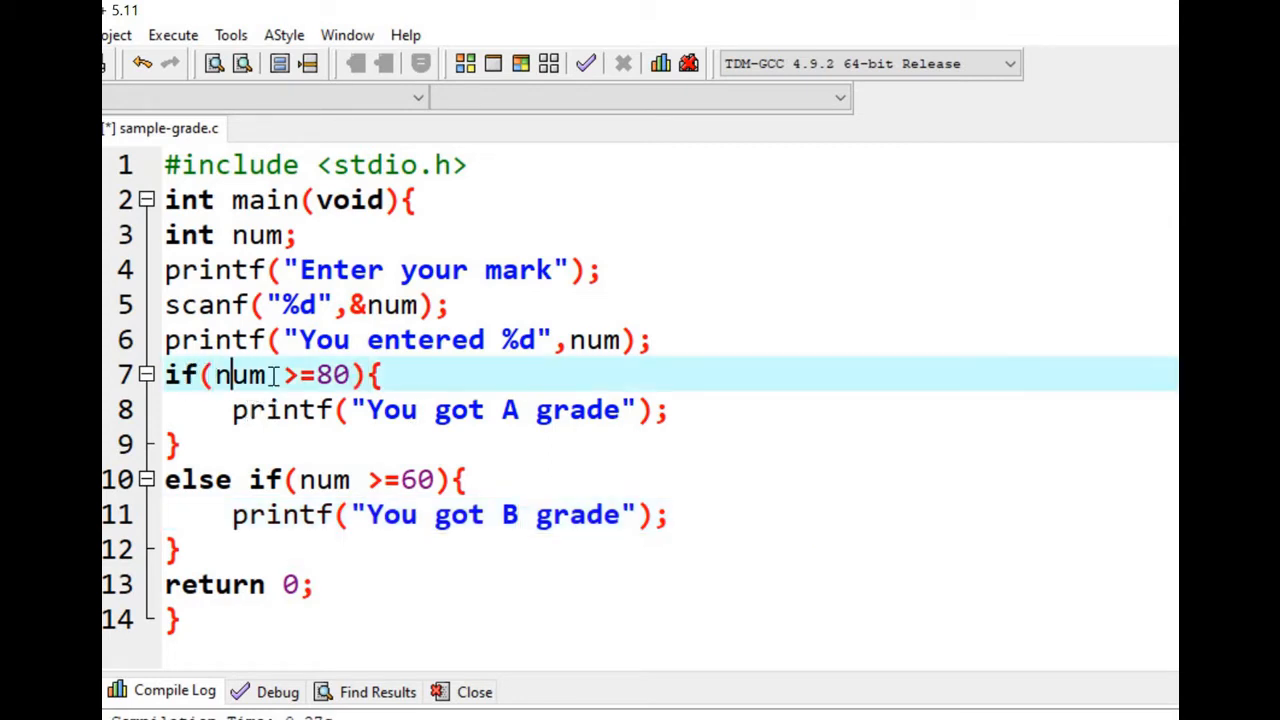
- Duplicate the B-grade branch as a third else if checking num >= 40
{"action": "left_click_drag", "start_coordinate": [212, 376], "coordinate": [348, 376]}
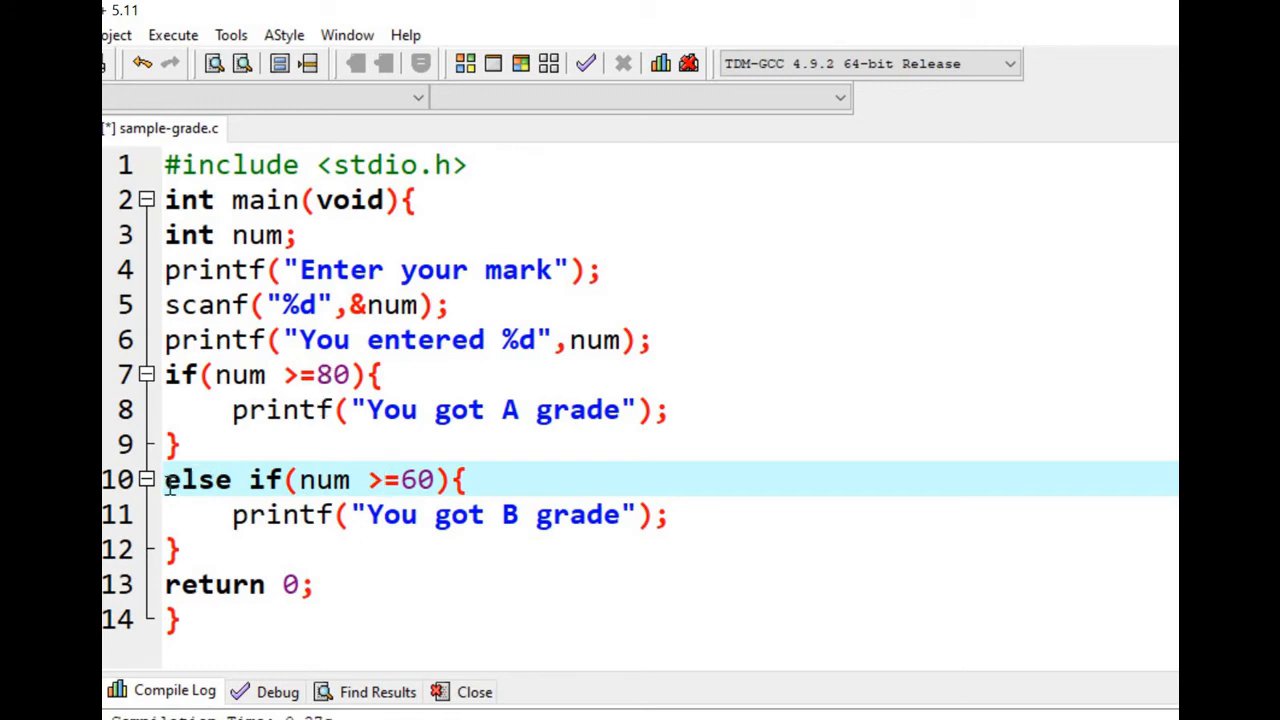
{"action": "left_click_drag", "start_coordinate": [164, 480], "coordinate": [488, 514]}
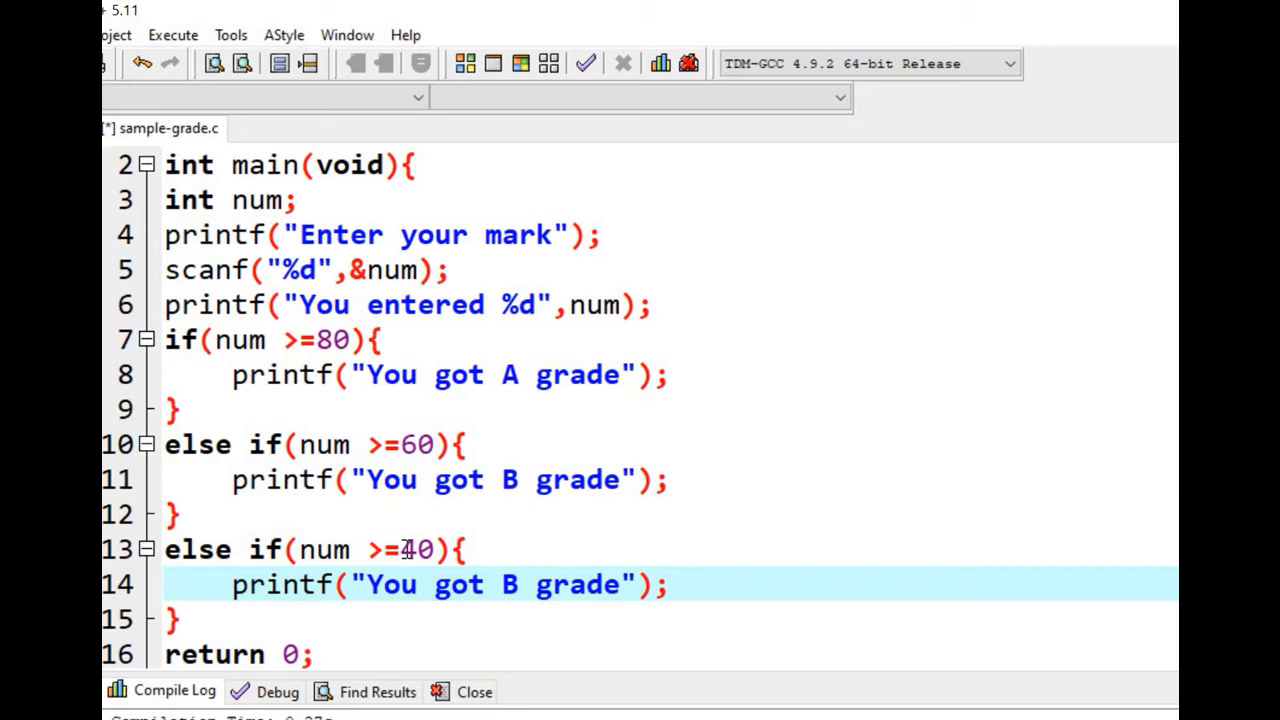
- Make the 40-mark branch print "You got C grade" and add a num <40 branch printing a fail message
{"action": "type", "text": "C"}
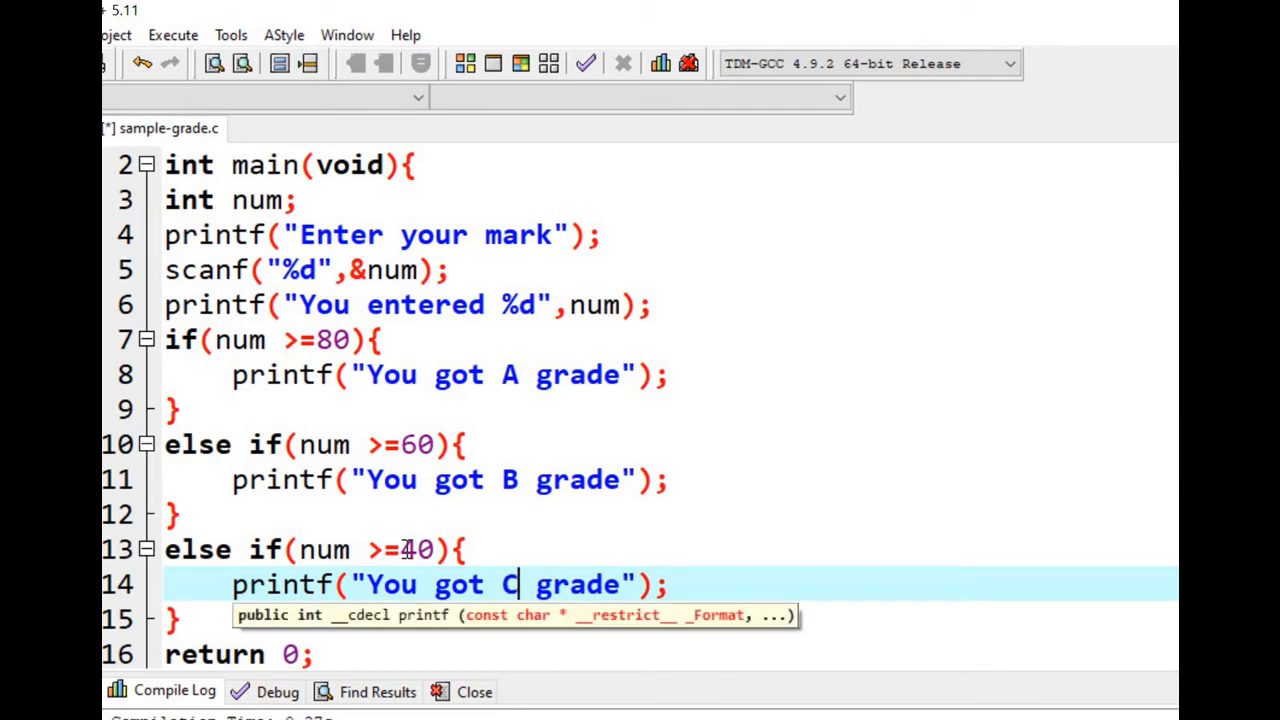
{"action": "scroll", "scroll_direction": "down", "scroll_amount": 3}
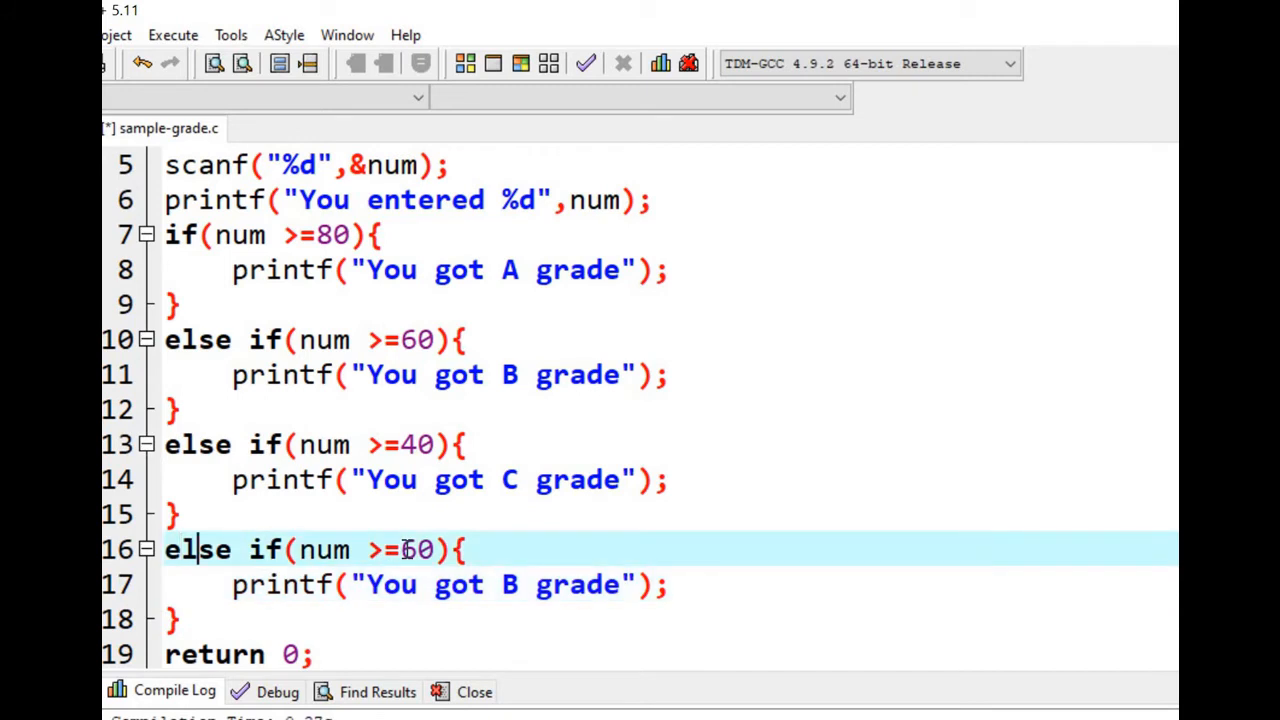
{"action": "key", "text": "Backspace"}
{"action": "type", "text": "<"}
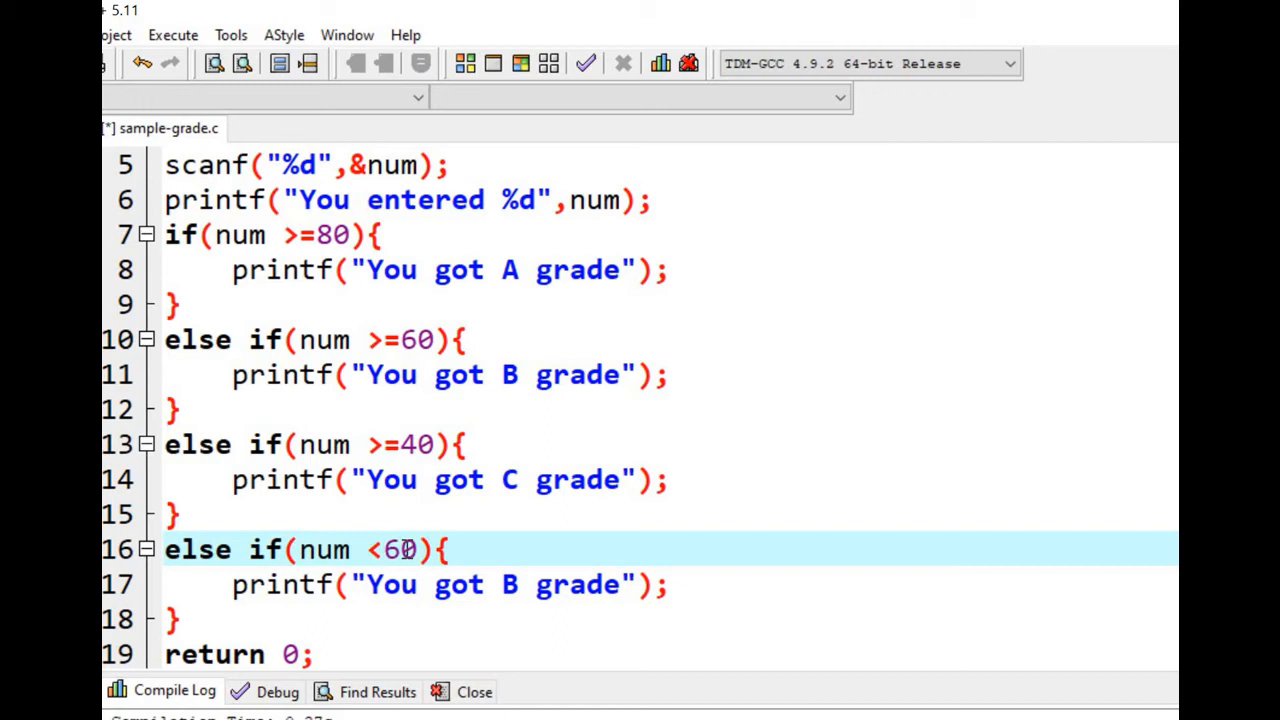
{"action": "type", "text": "4"}
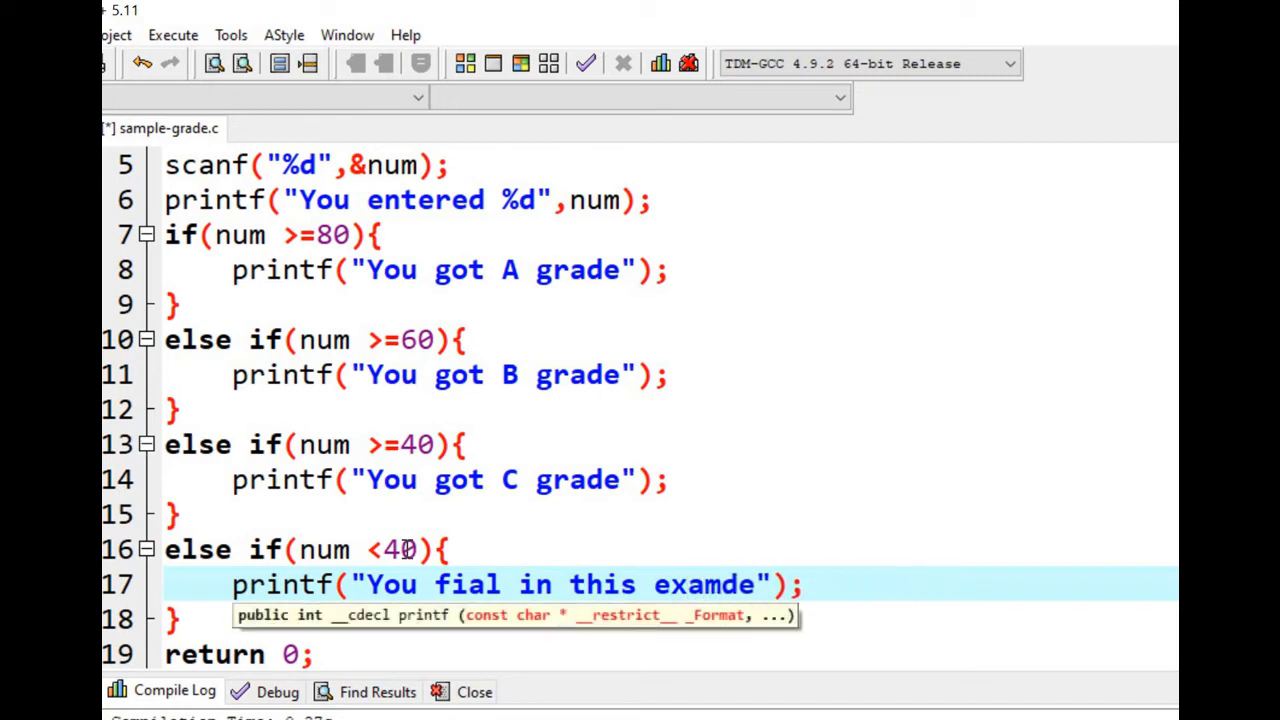
{"action": "key", "text": "BackSpace"}
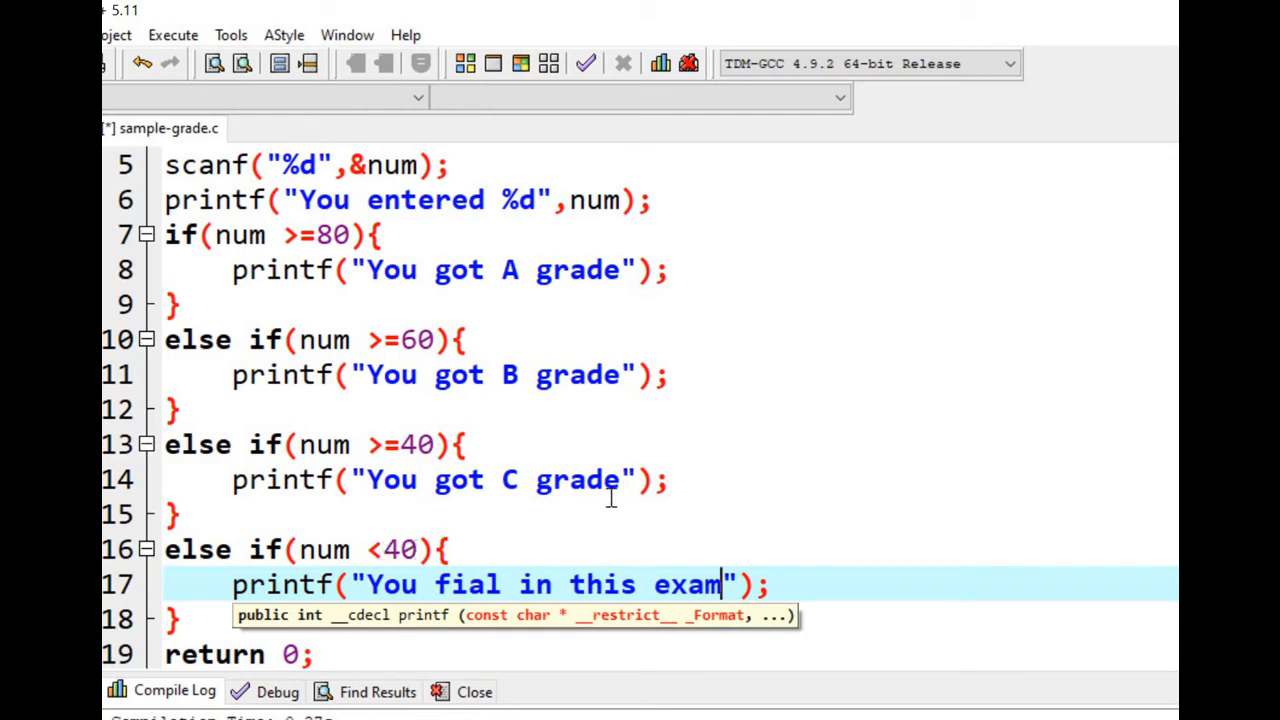
{"action": "mouse_move", "coordinate": [518, 472]}
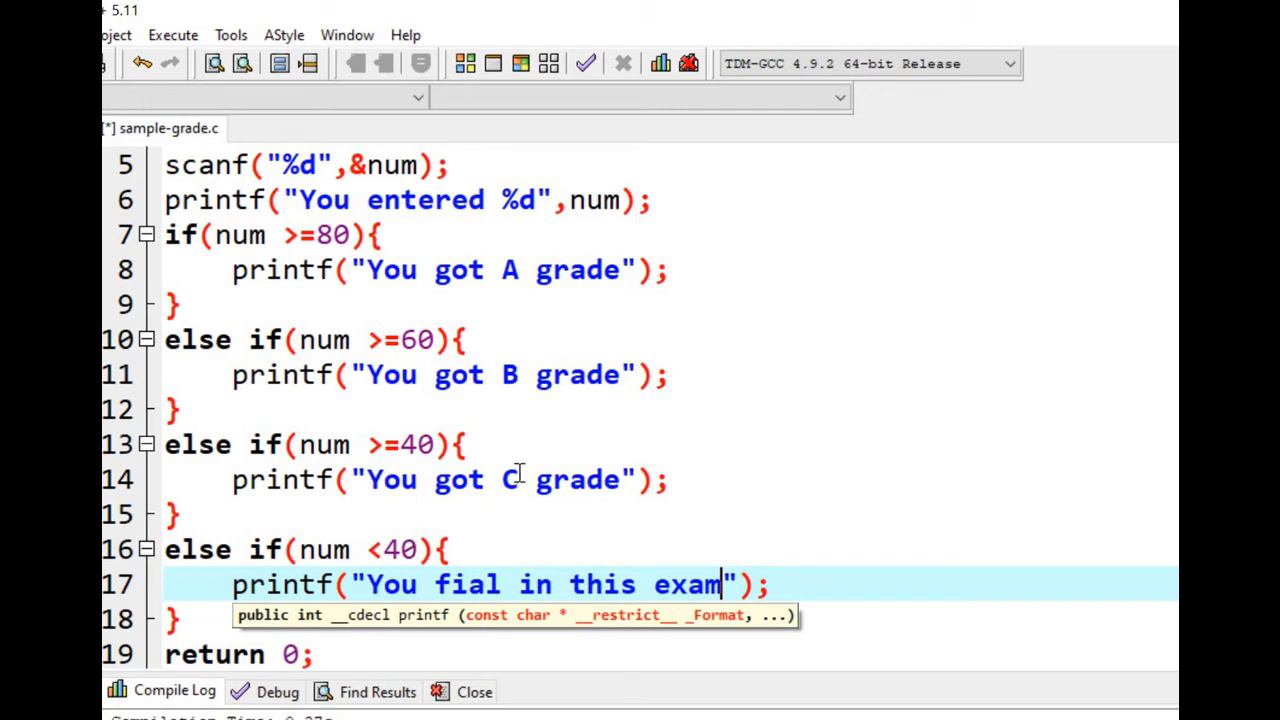
{"action": "scroll", "scroll_direction": "up", "scroll_amount": 3}
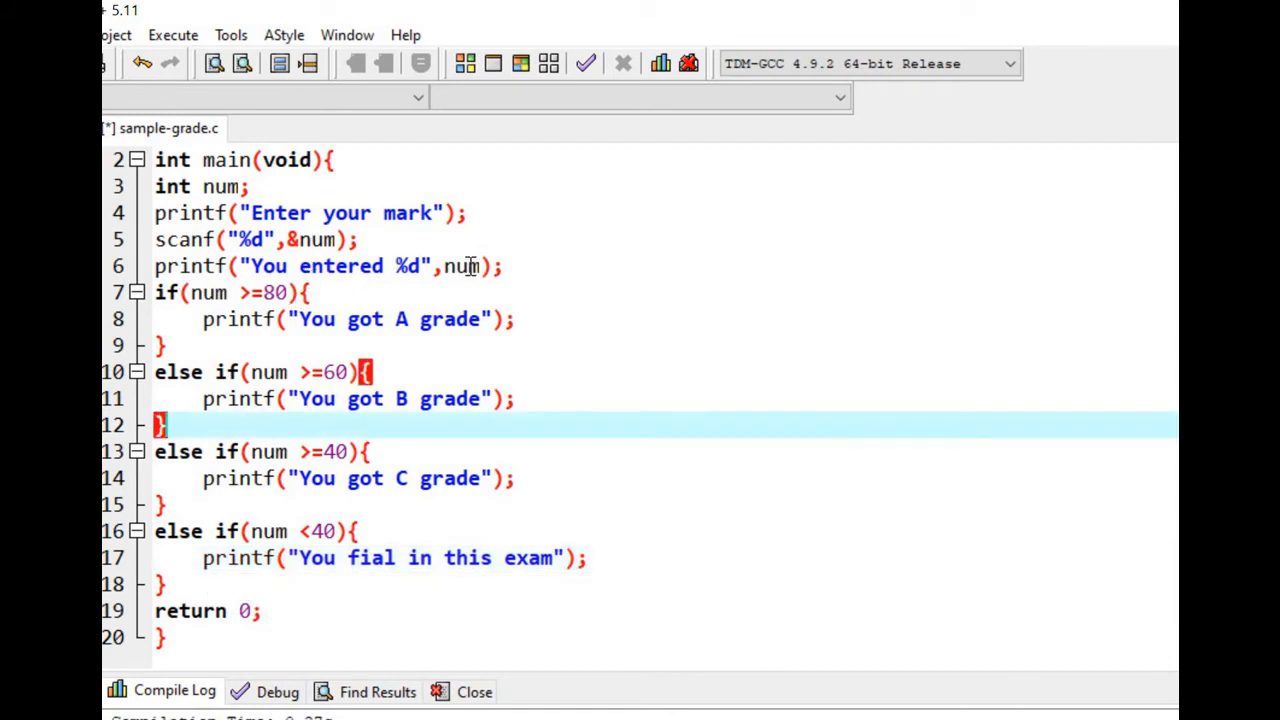
- Insert a blank line separating the echo print from the if/else-if chain
{"action": "key", "text": "Return"}
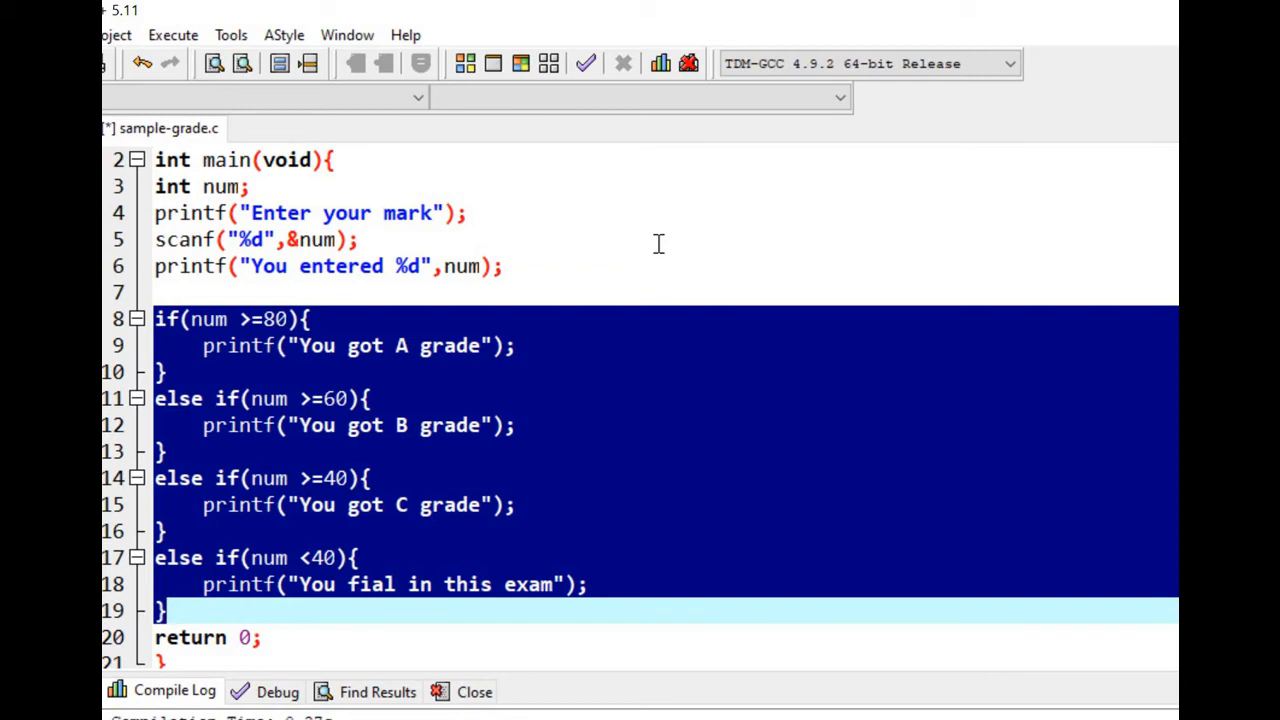
{"action": "mouse_move", "coordinate": [520, 62]}
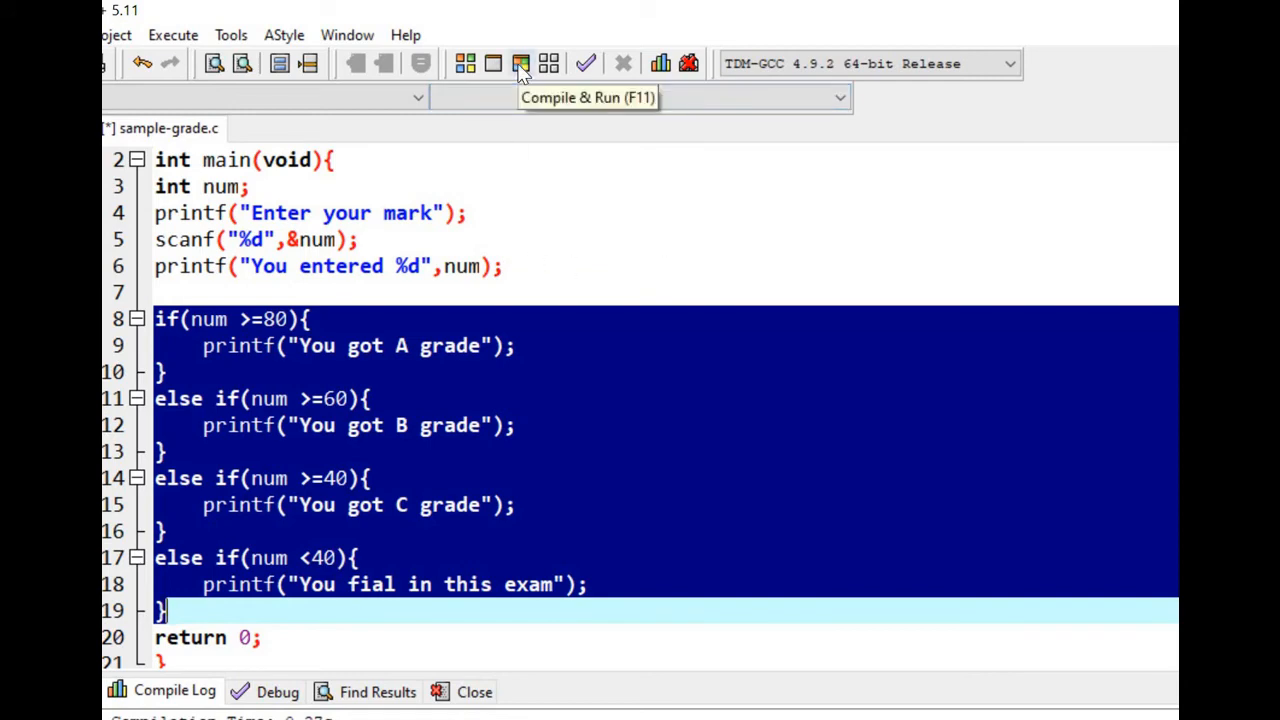
- Compile and run, enter 70 to get "You got B grade", then close the console
{"action": "left_click", "coordinate": [520, 62]}
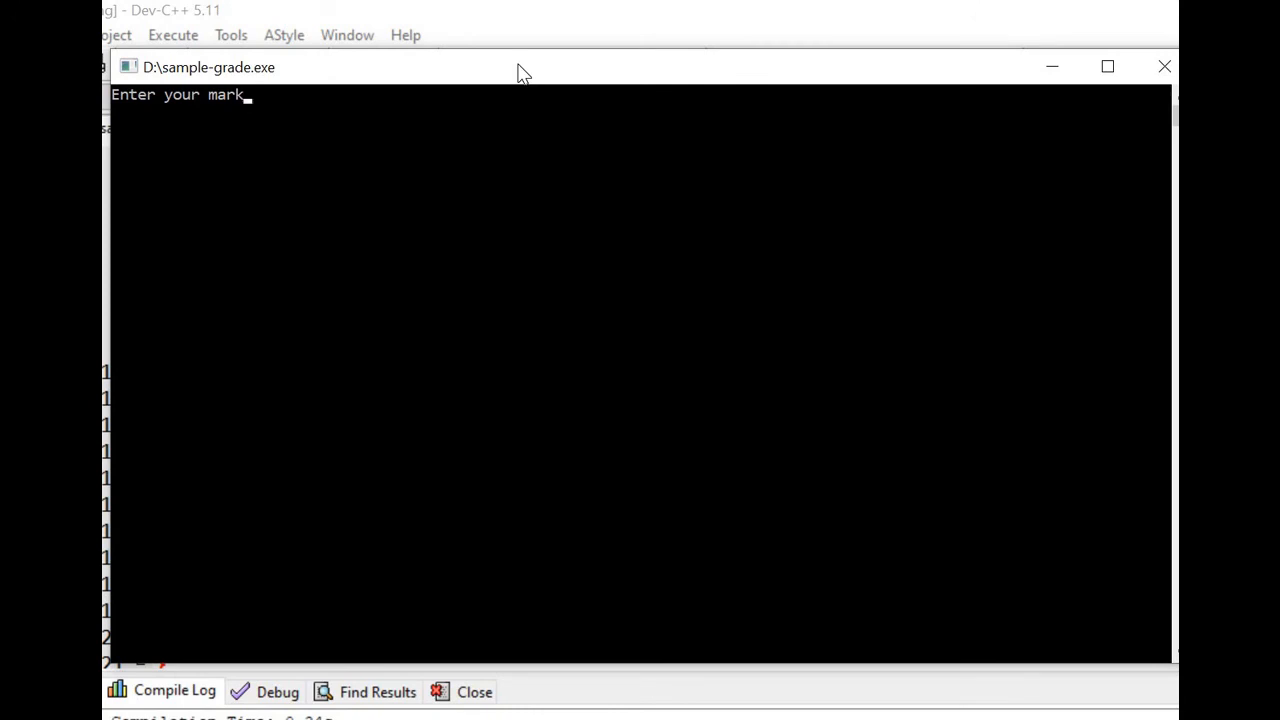
{"action": "type", "text": "70"}
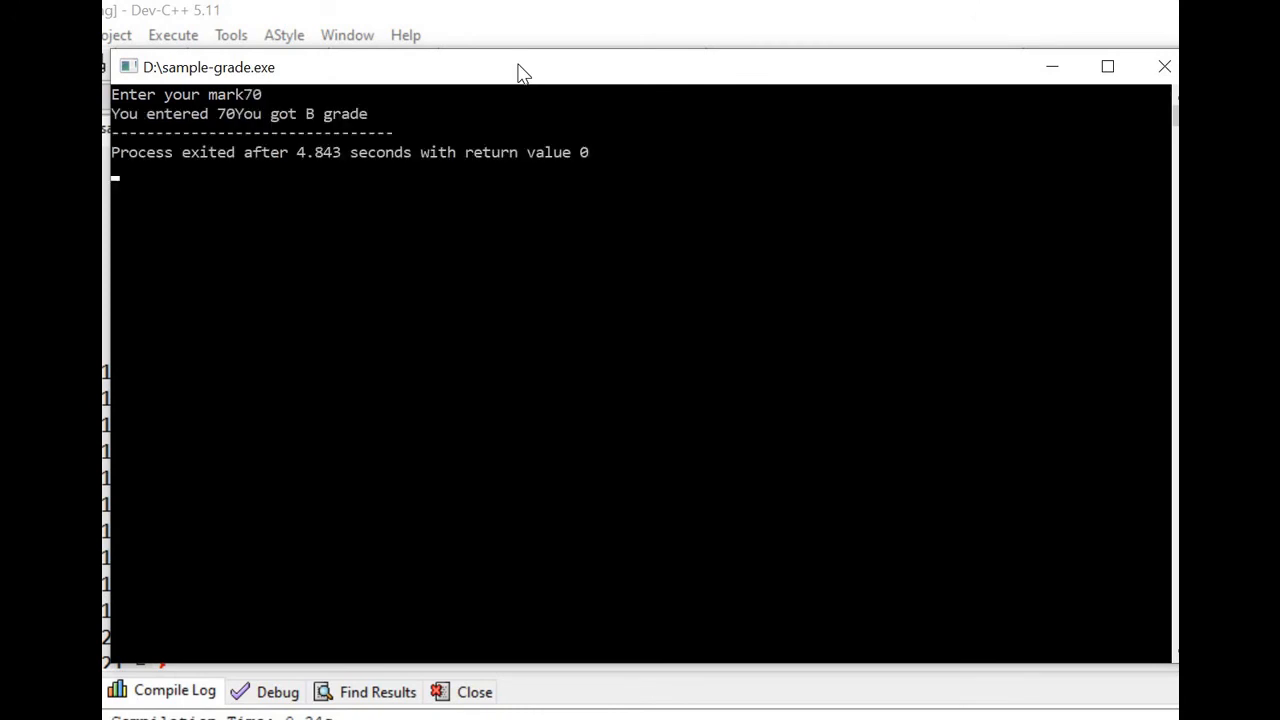
{"action": "key", "text": "enter"}
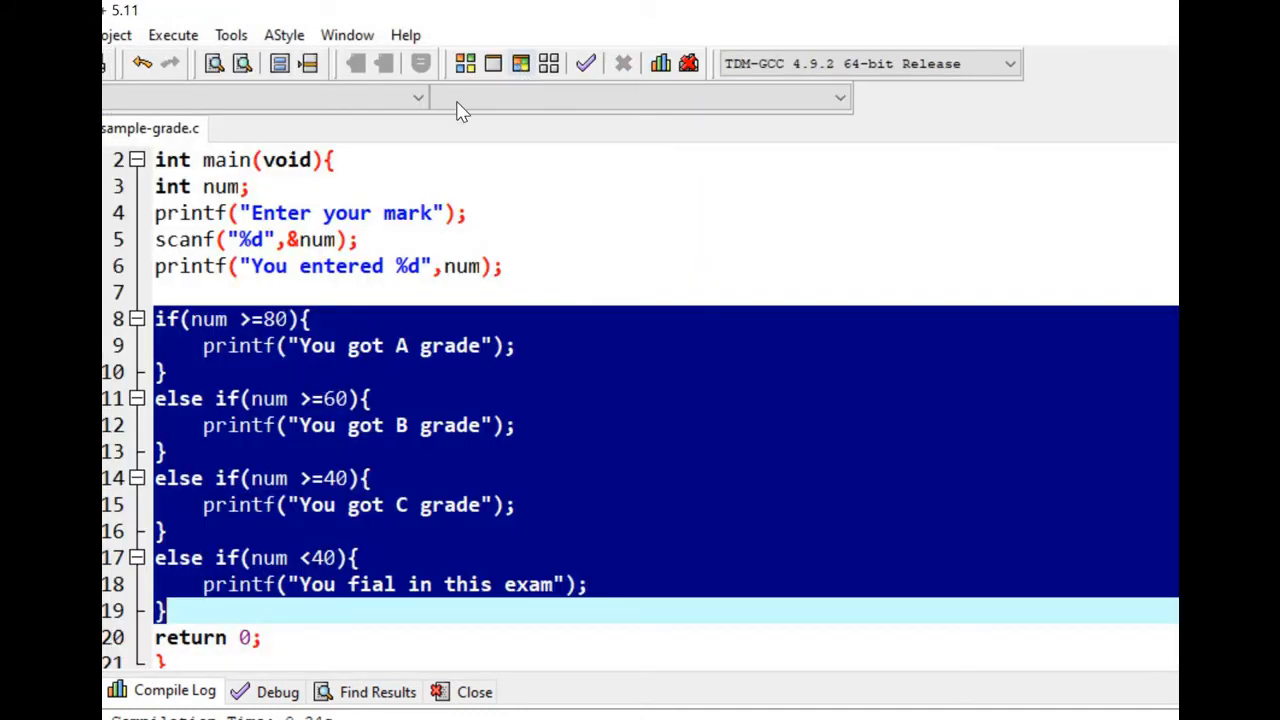
- Compile and run again, testing marks 85 and 34 in the console
{"action": "left_click", "coordinate": [430, 212]}
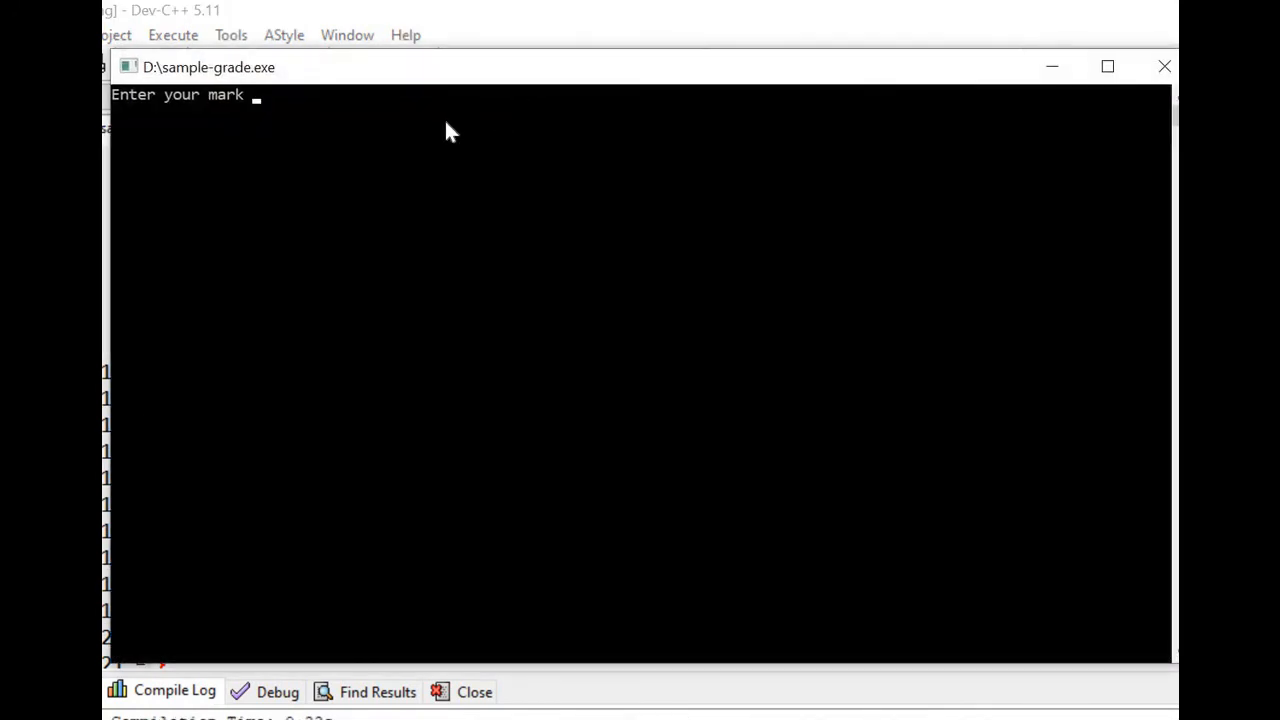
{"action": "type", "text": "85"}
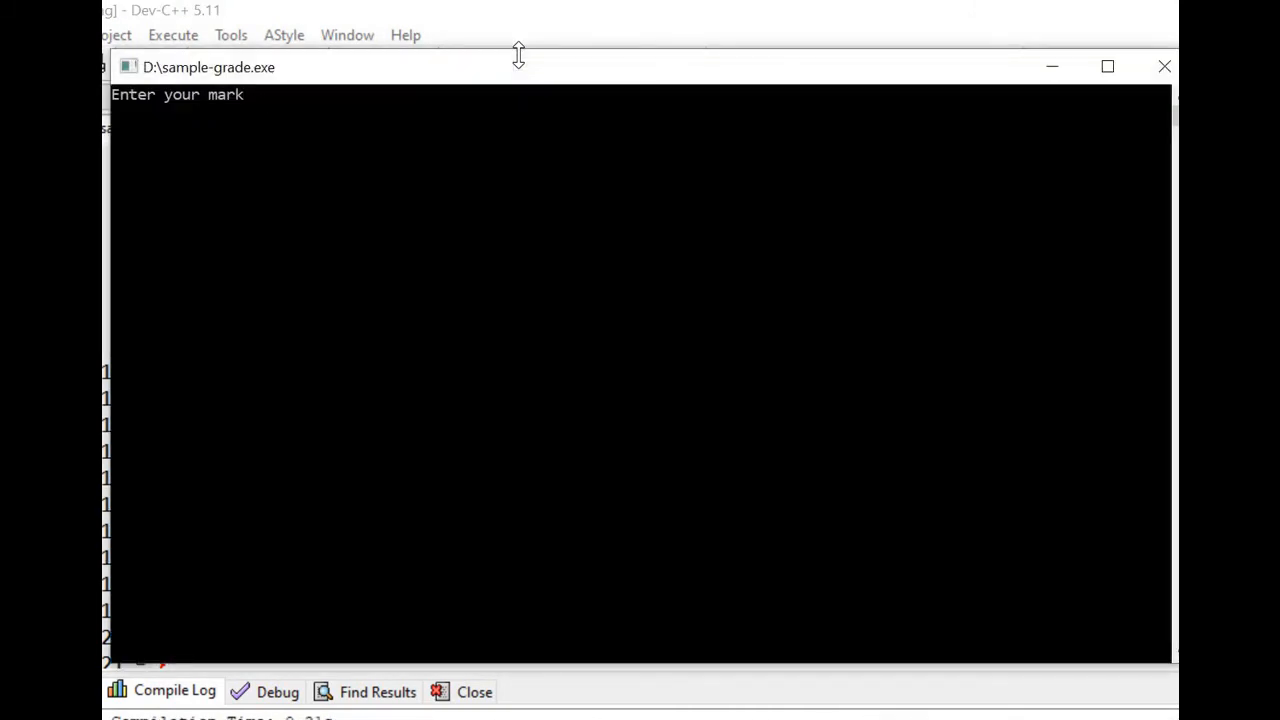
{"action": "type", "text": "34"}
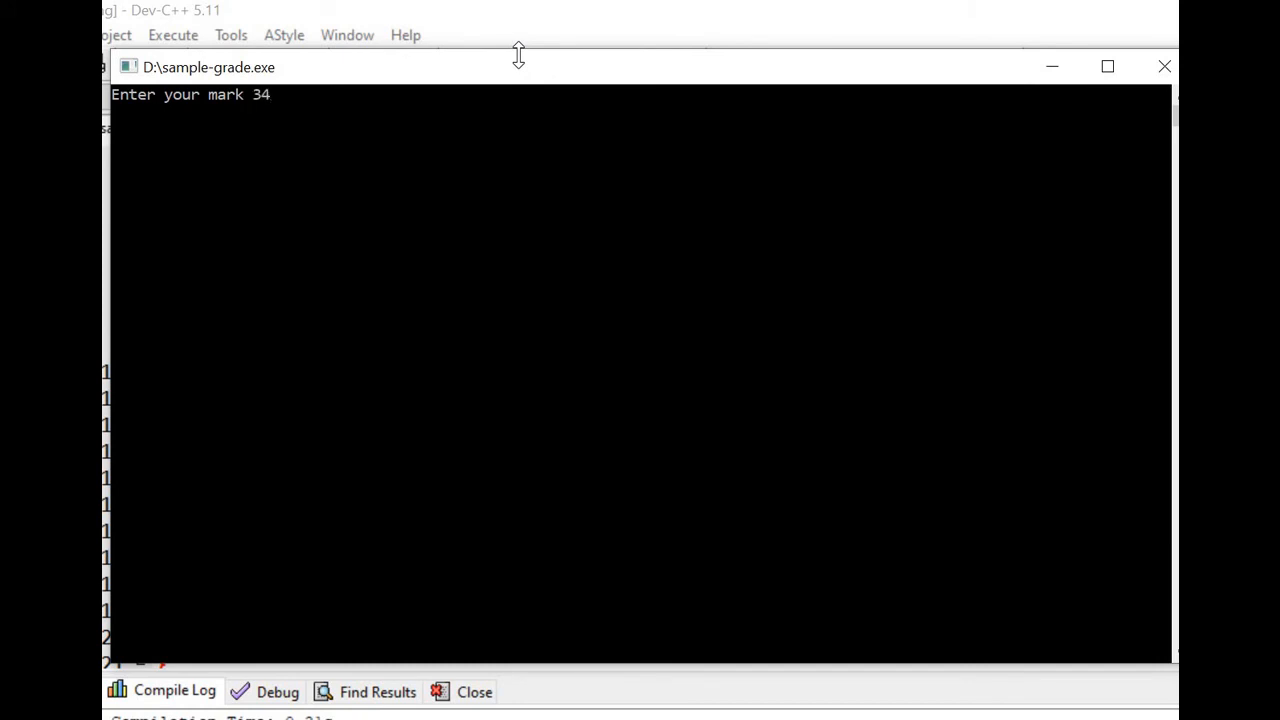
{"action": "key", "text": "enter"}
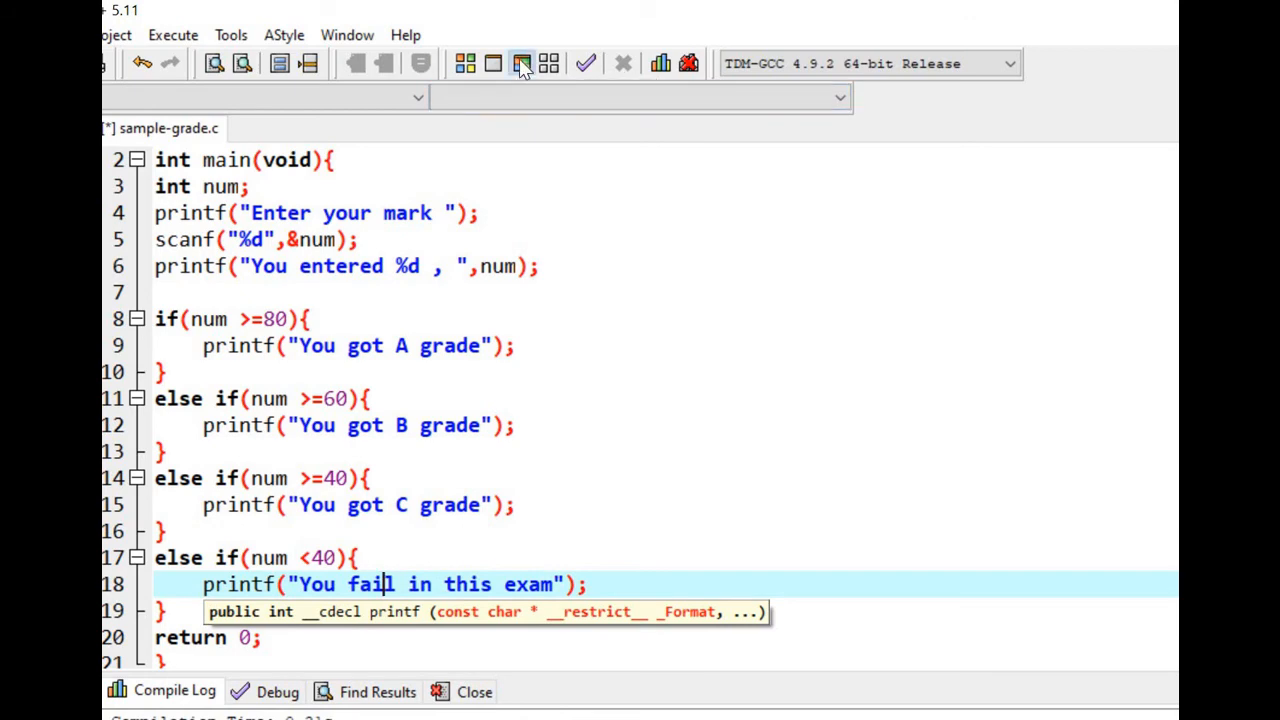
- Rebuild and run, entering 60 to see "You entered 60 , You got B grade"
{"action": "left_click", "coordinate": [520, 62]}
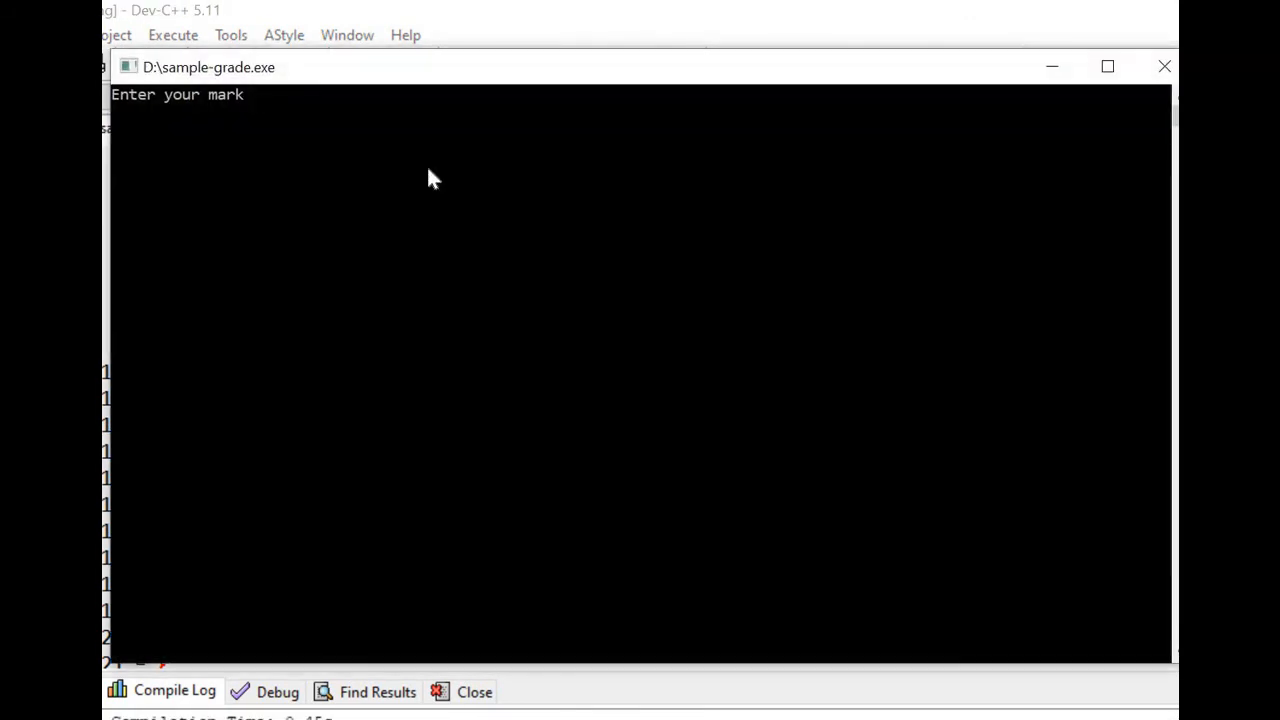
{"action": "type", "text": "6"}
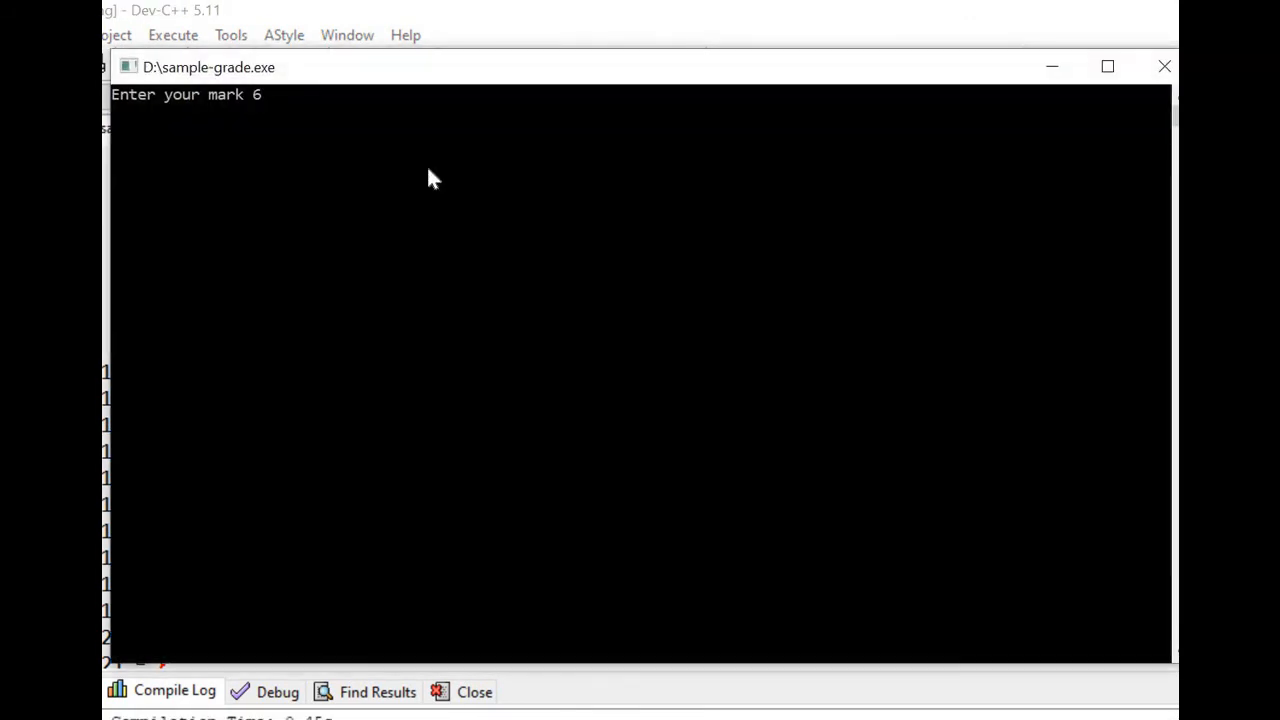
{"action": "type", "text": "0"}
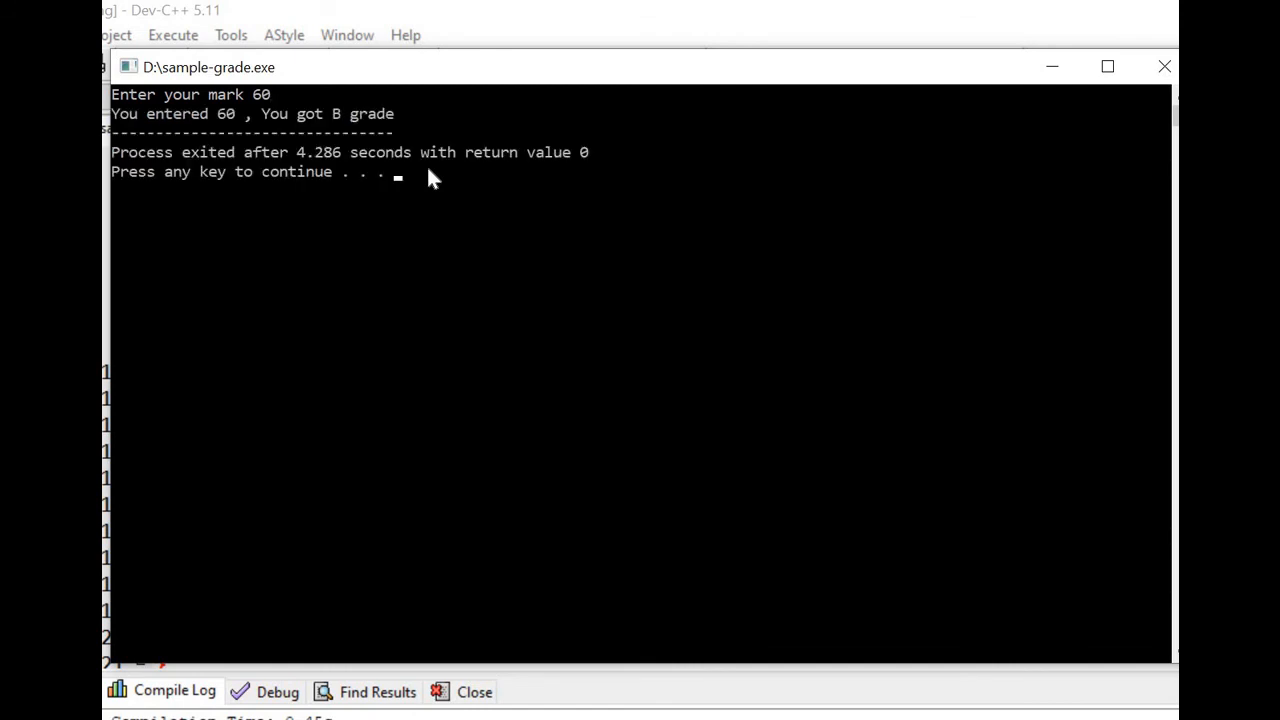